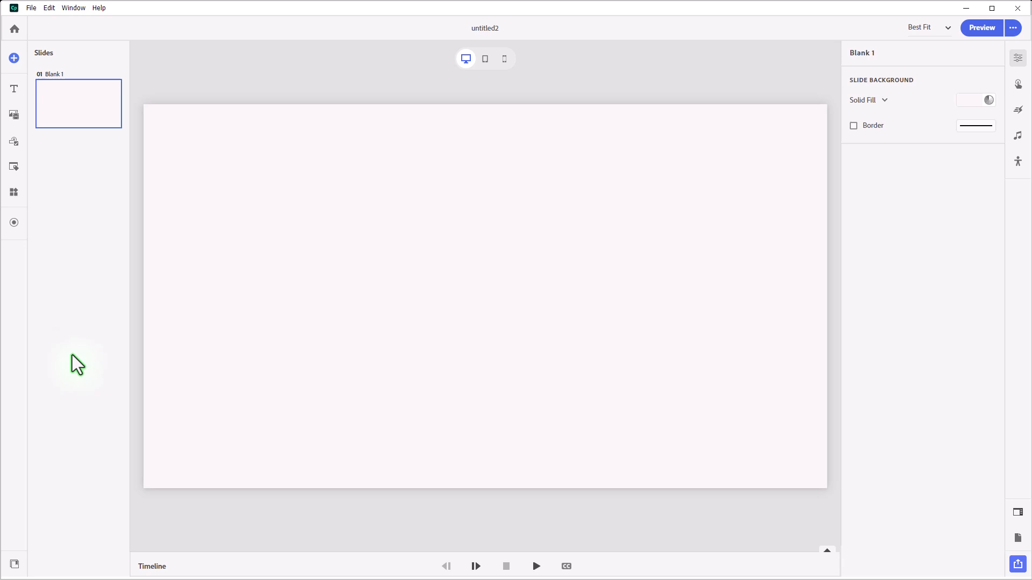
pyautogui.moveTo(117, 205)
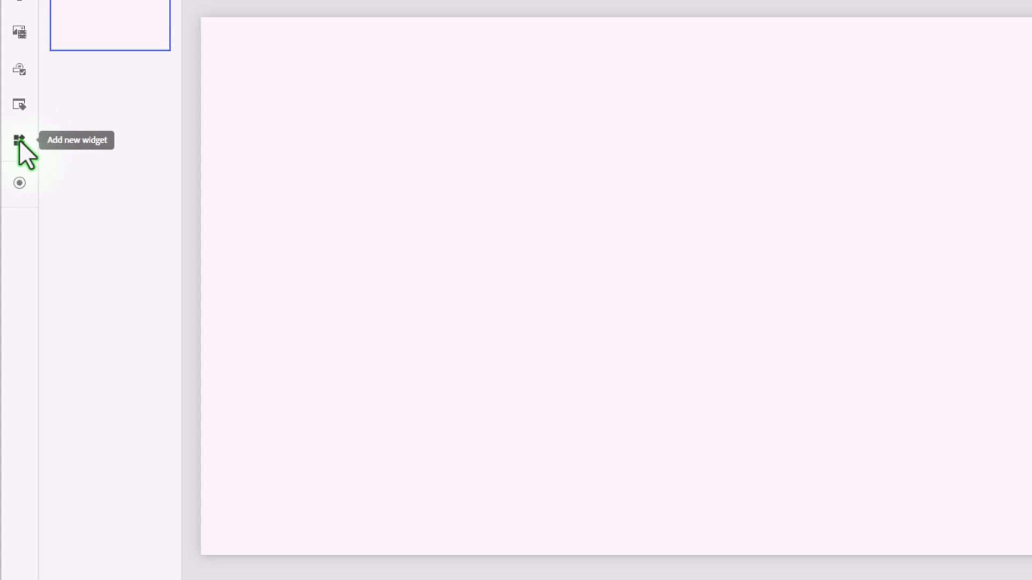
# Step: Add an Accordion widget from the widget gallery onto the blank slide
pyautogui.click(19, 140)
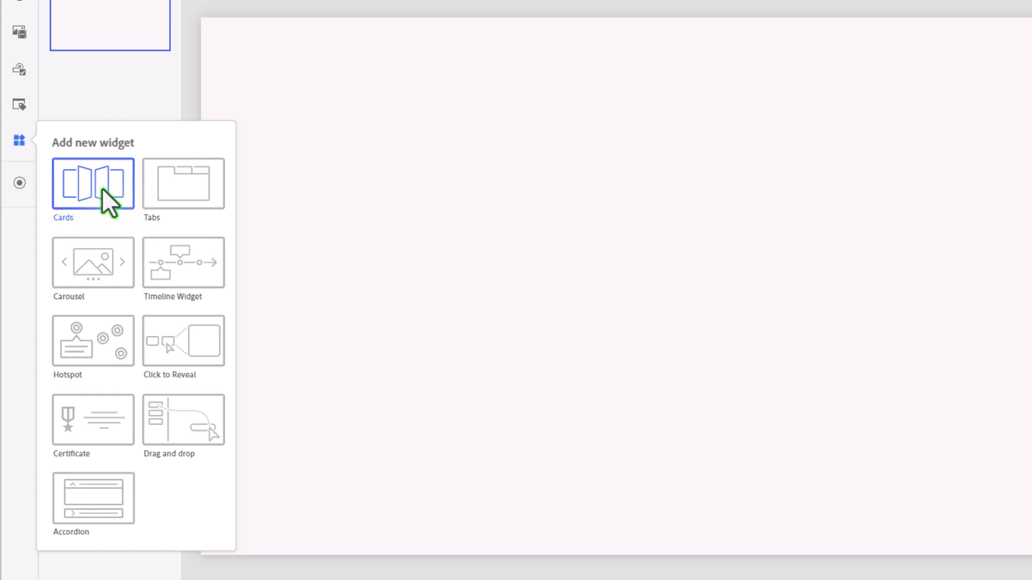
pyautogui.moveTo(96, 506)
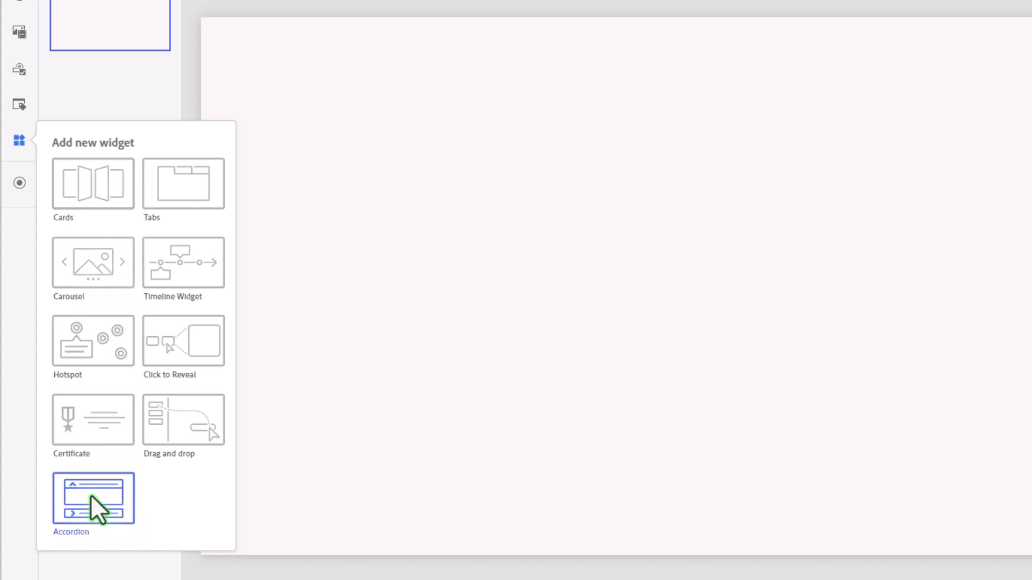
pyautogui.click(93, 498)
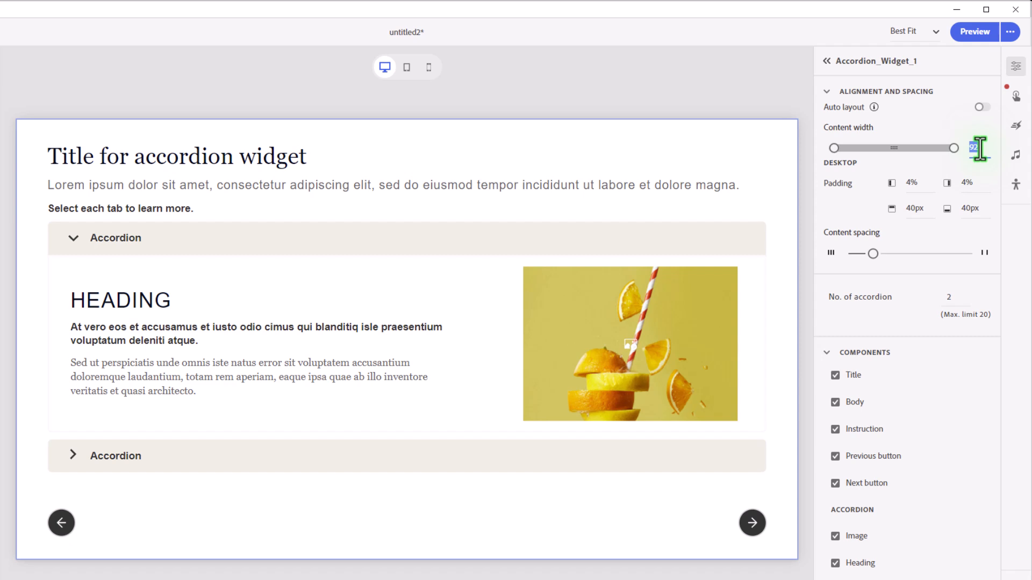
# Step: Set the accordion content width to 80 and drag content spacing to a medium value
pyautogui.write('80%')
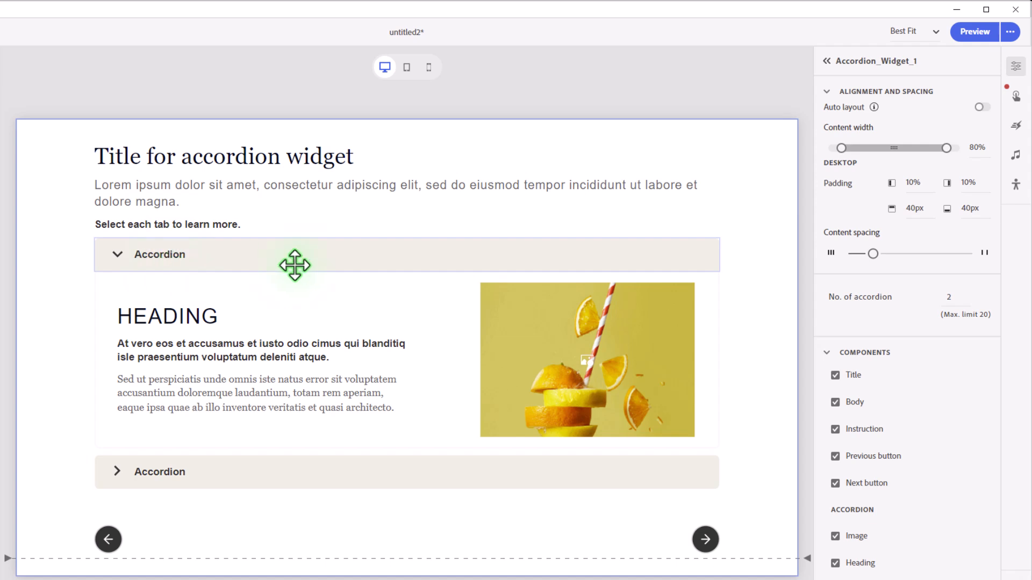
pyautogui.moveTo(872, 253)
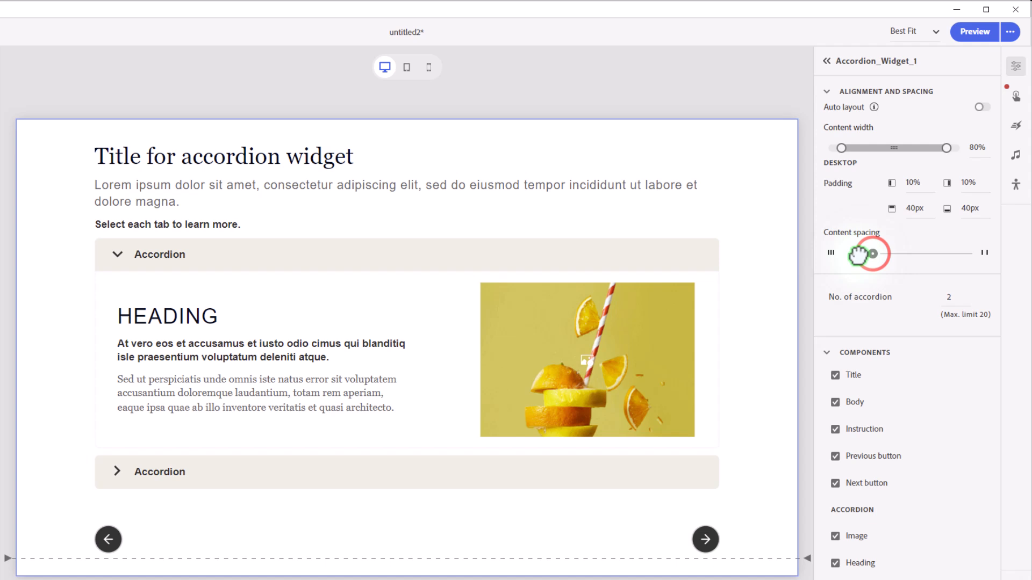
pyautogui.moveTo(872, 254); pyautogui.dragTo(846, 256)
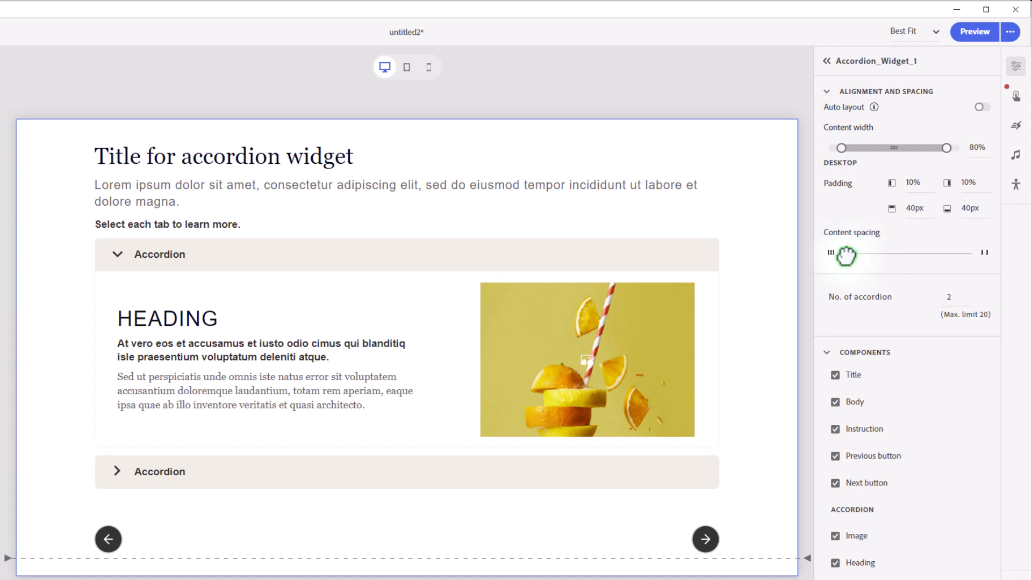
pyautogui.moveTo(845, 256); pyautogui.dragTo(899, 263)
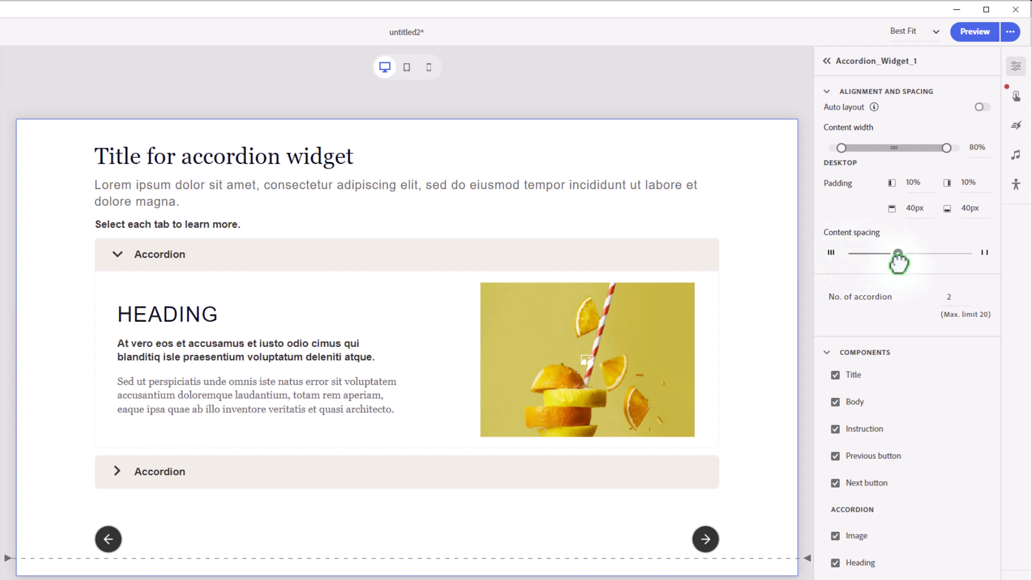
pyautogui.moveTo(898, 253); pyautogui.dragTo(971, 253)
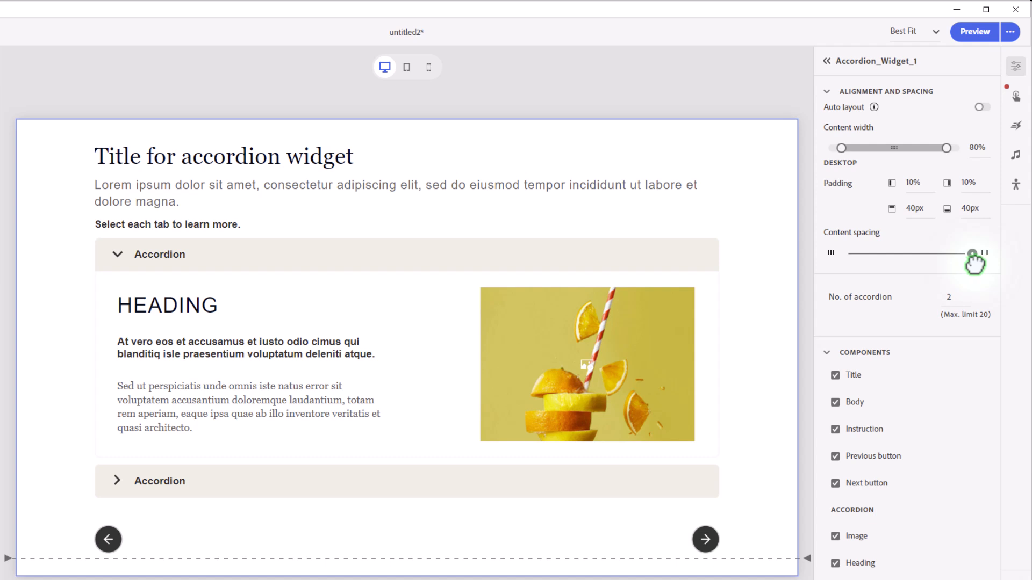
pyautogui.moveTo(973, 253); pyautogui.dragTo(922, 252)
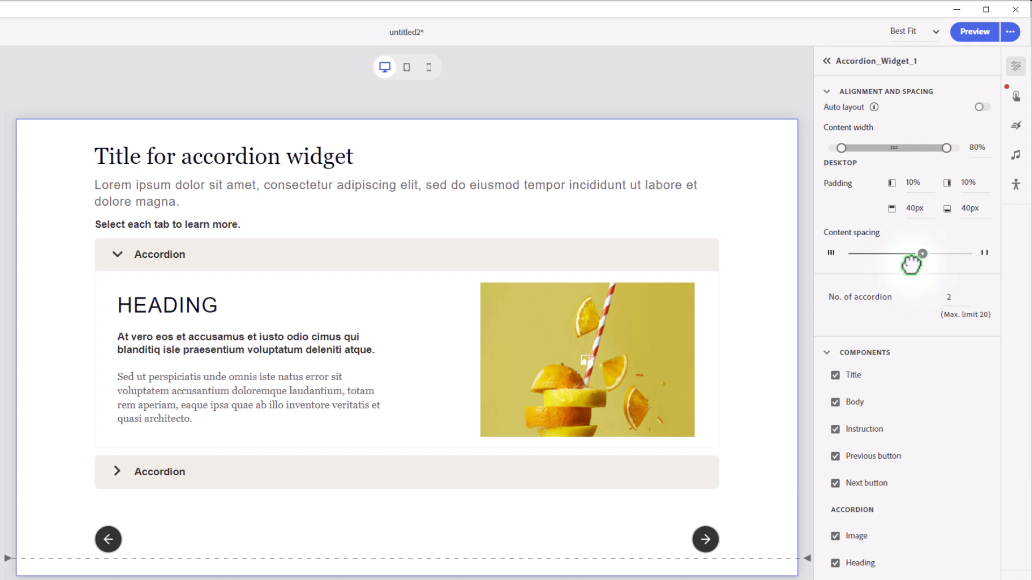
pyautogui.moveTo(921, 253); pyautogui.dragTo(849, 253)
pyautogui.write('4')
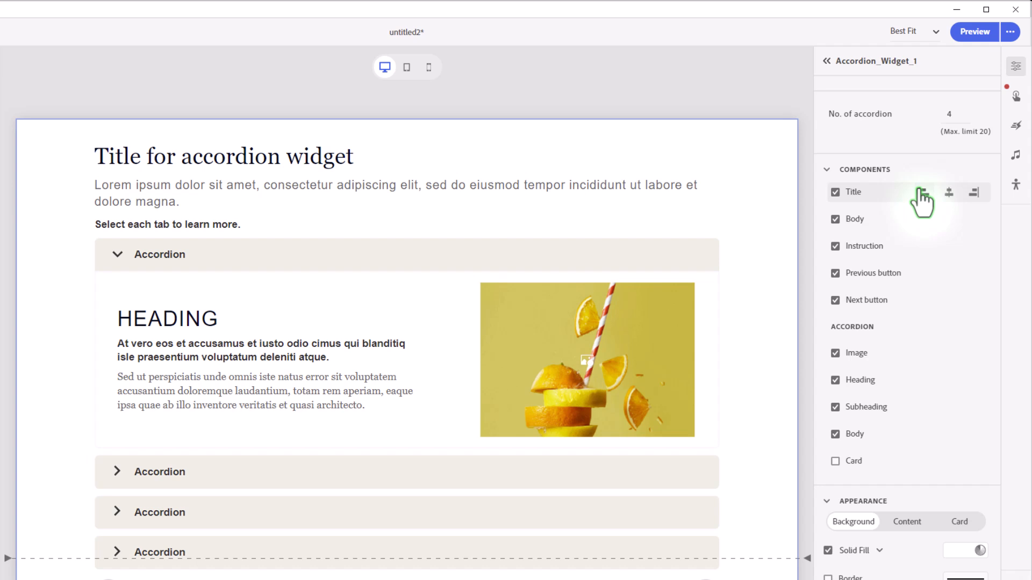
pyautogui.moveTo(897, 183)
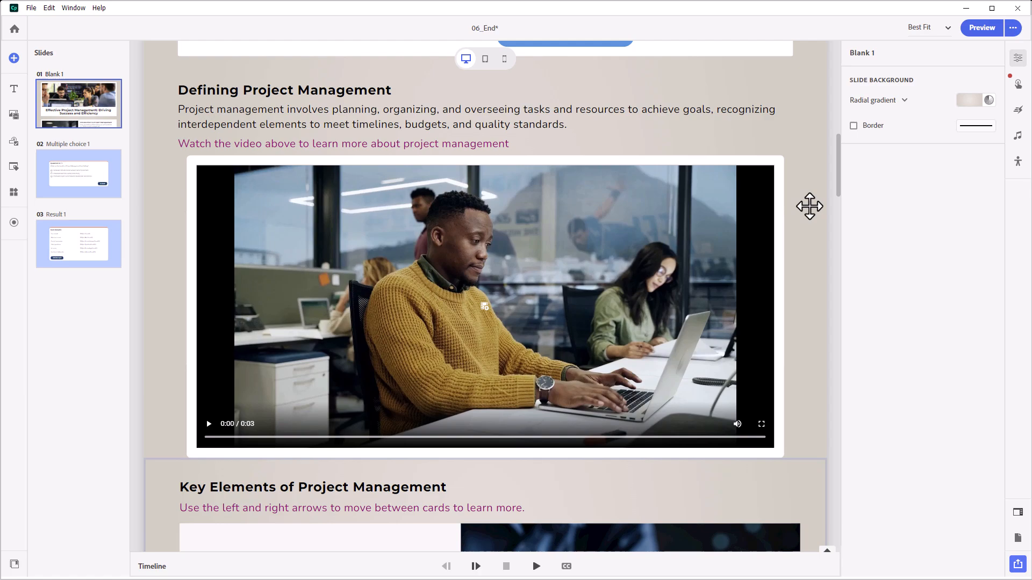
# Step: Scroll down through the sample course's 06_End slide to its closing quiz
pyautogui.scroll(-3)
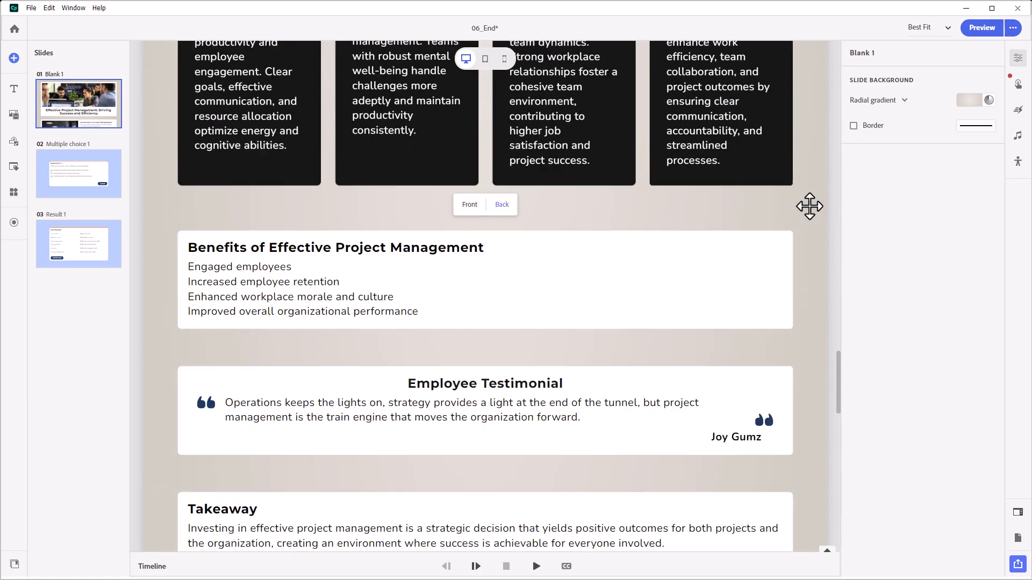
pyautogui.scroll(-3)
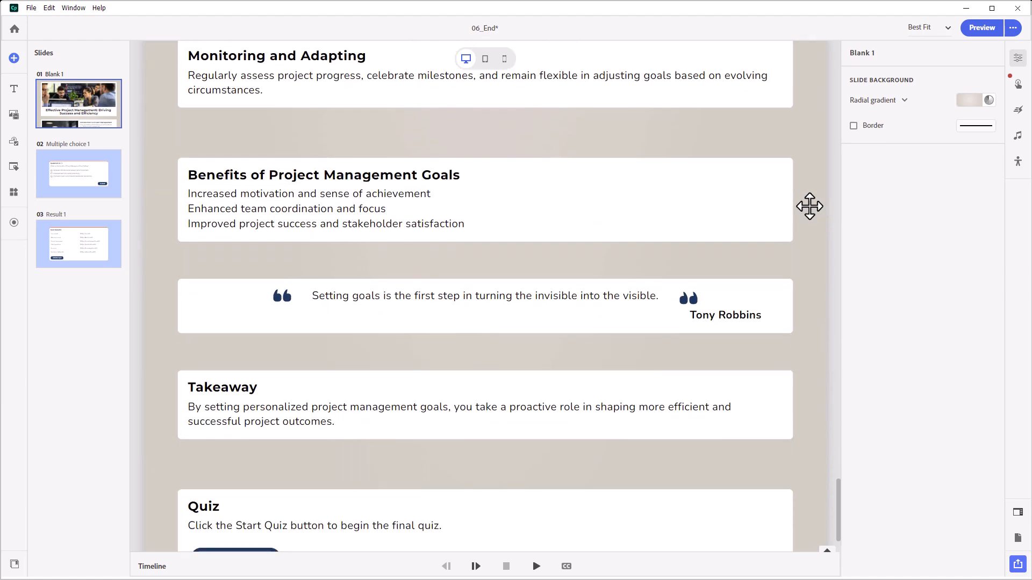
pyautogui.scroll(-3)
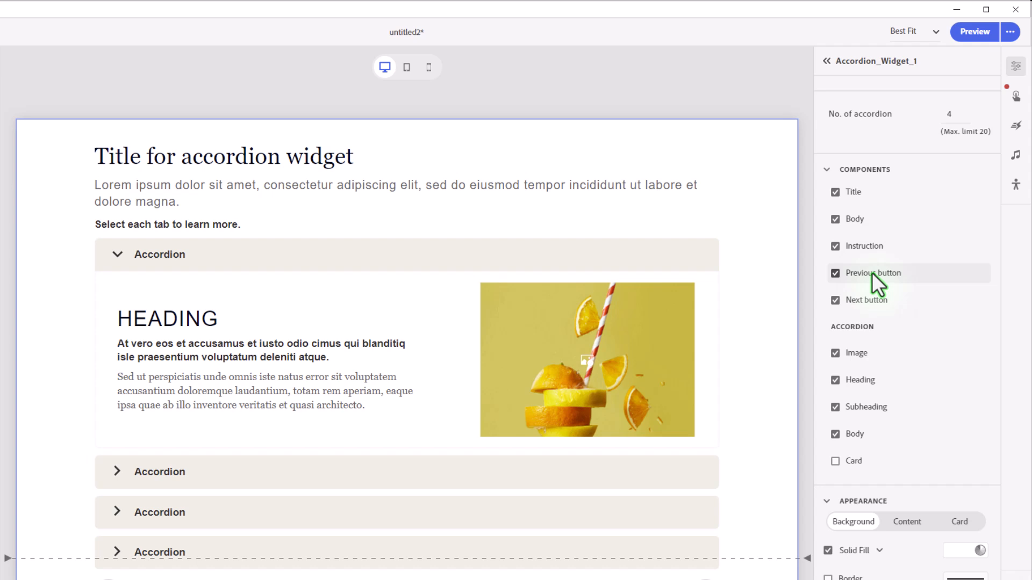
pyautogui.moveTo(901, 191)
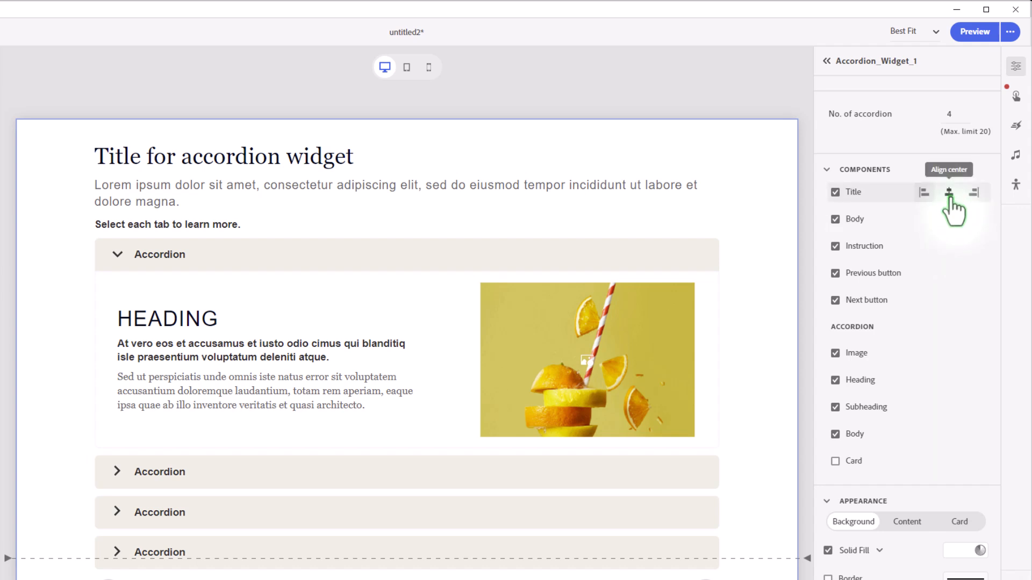
pyautogui.moveTo(948, 220)
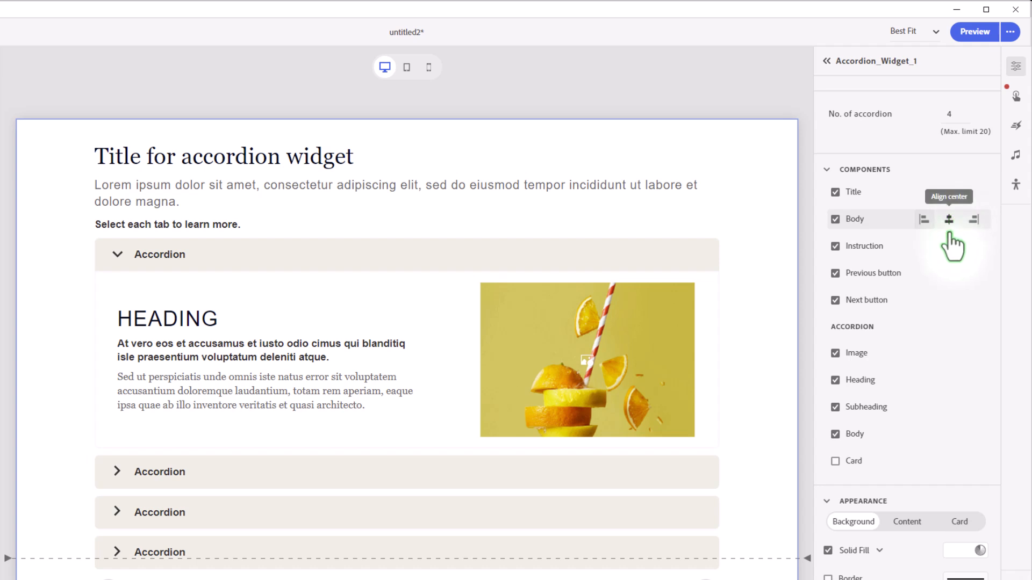
pyautogui.moveTo(948, 246)
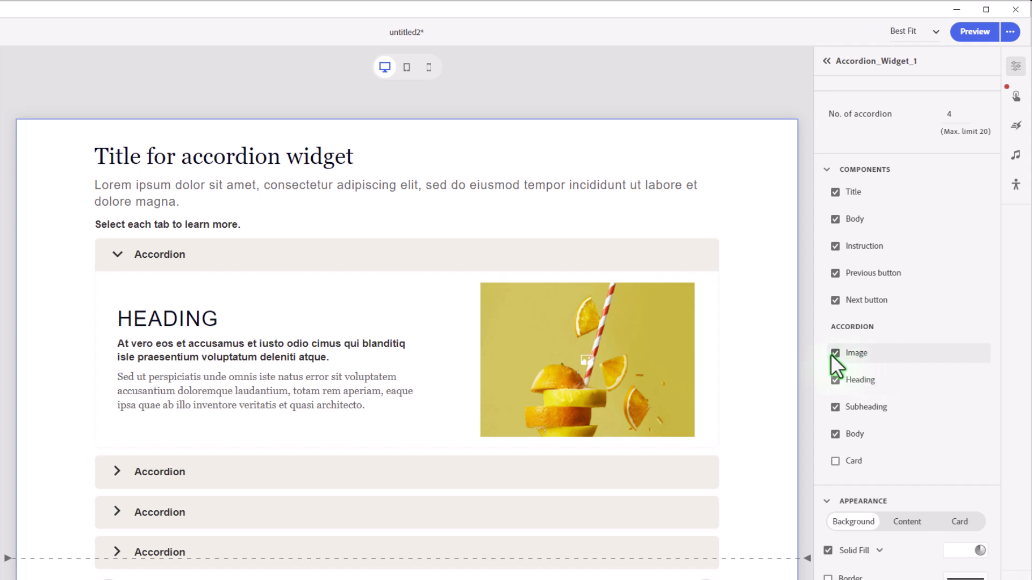
# Step: Toggle the panel image off and on, hide the subheading, and enable the Card for body text
pyautogui.click(835, 352)
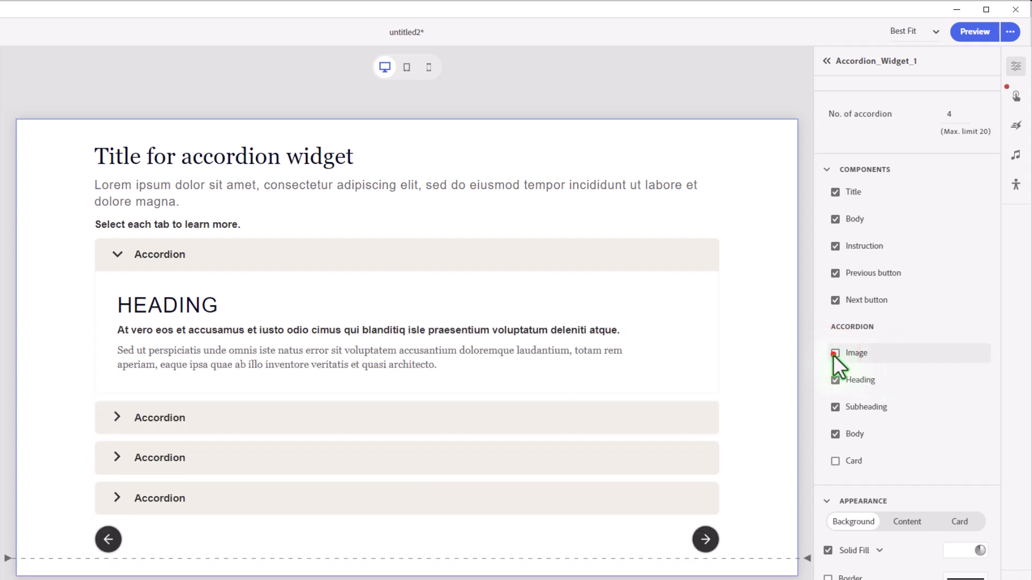
pyautogui.click(834, 353)
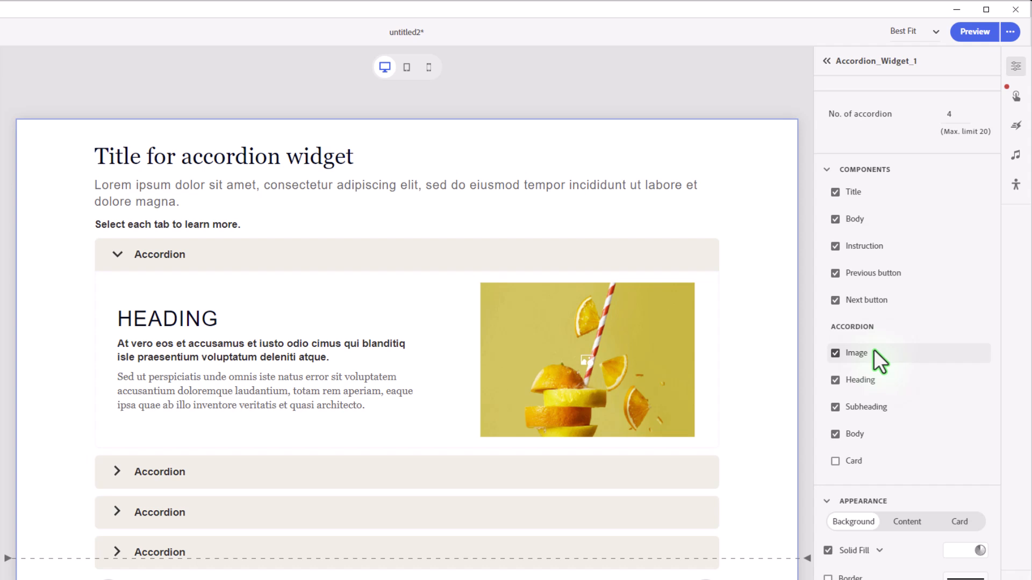
pyautogui.moveTo(868, 388)
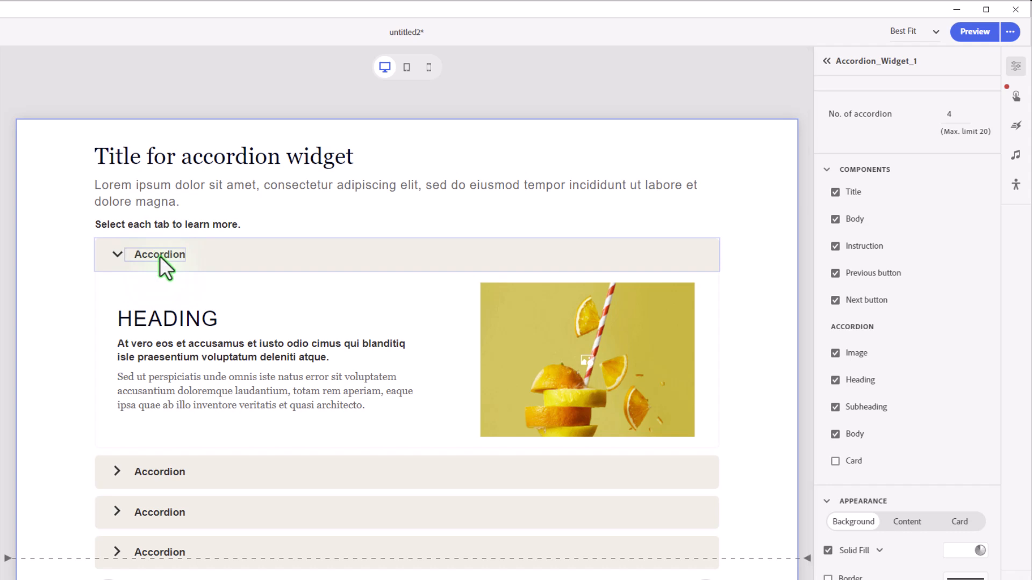
pyautogui.moveTo(921, 406)
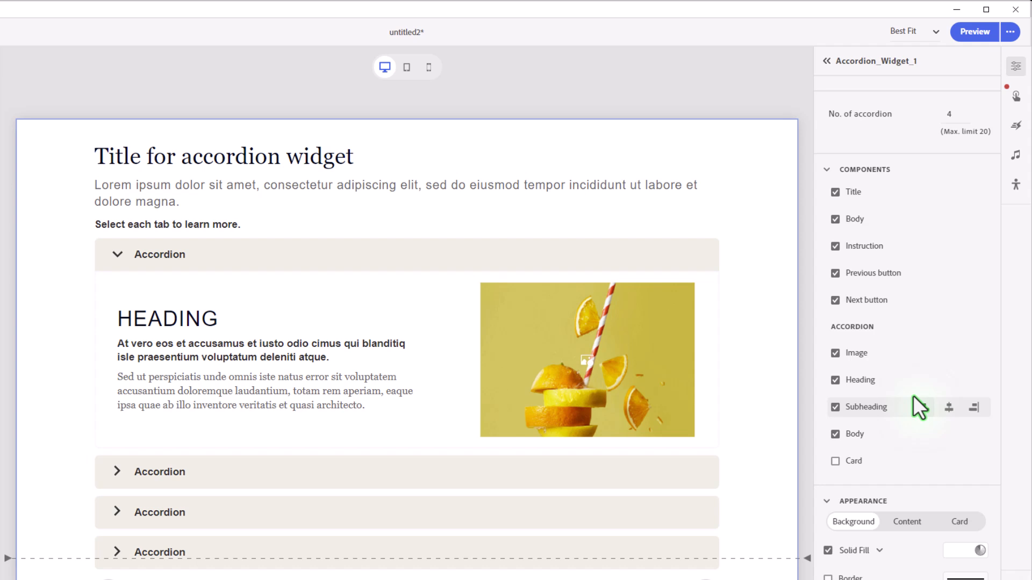
pyautogui.click(835, 380)
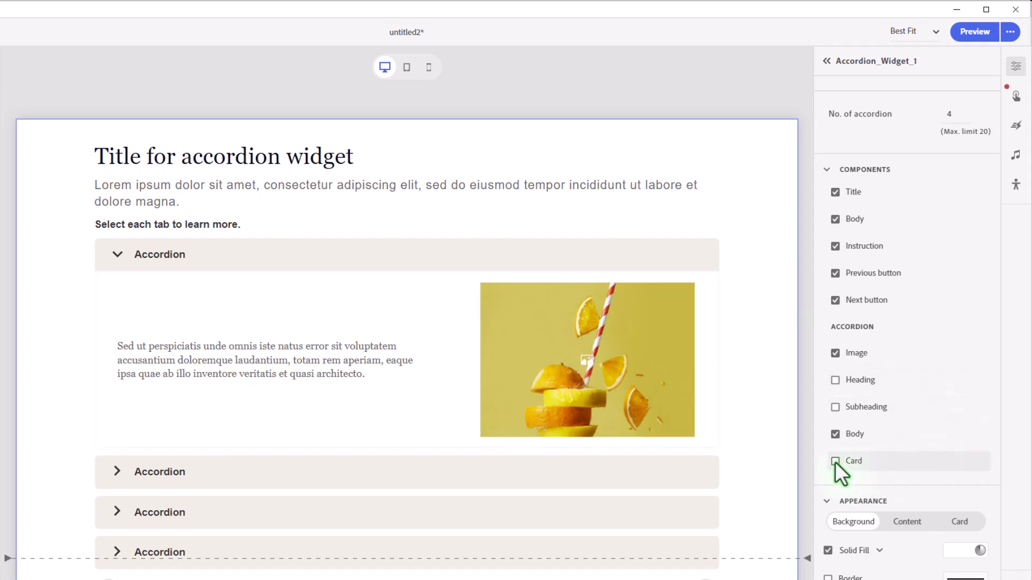
pyautogui.click(835, 461)
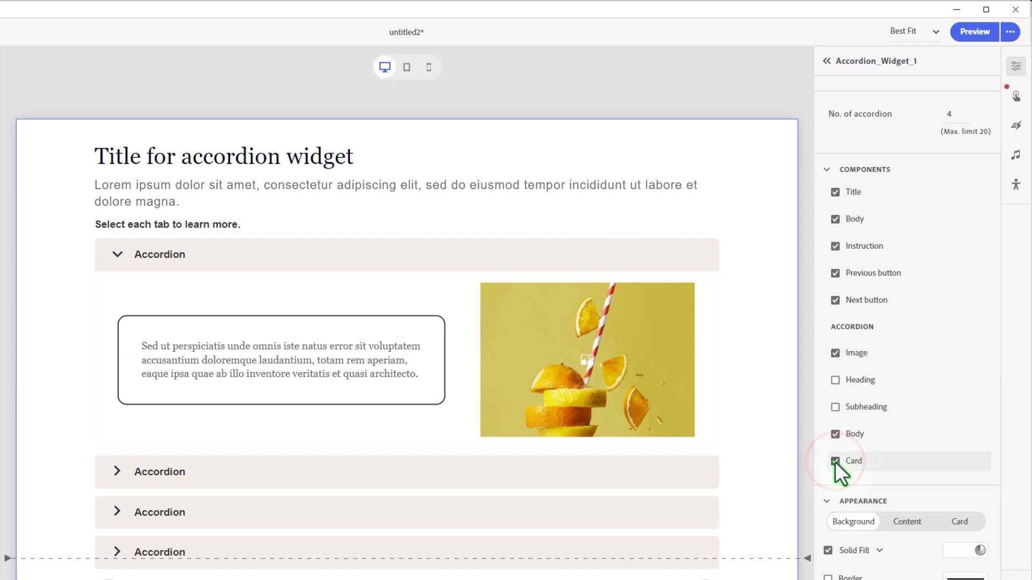
pyautogui.click(835, 462)
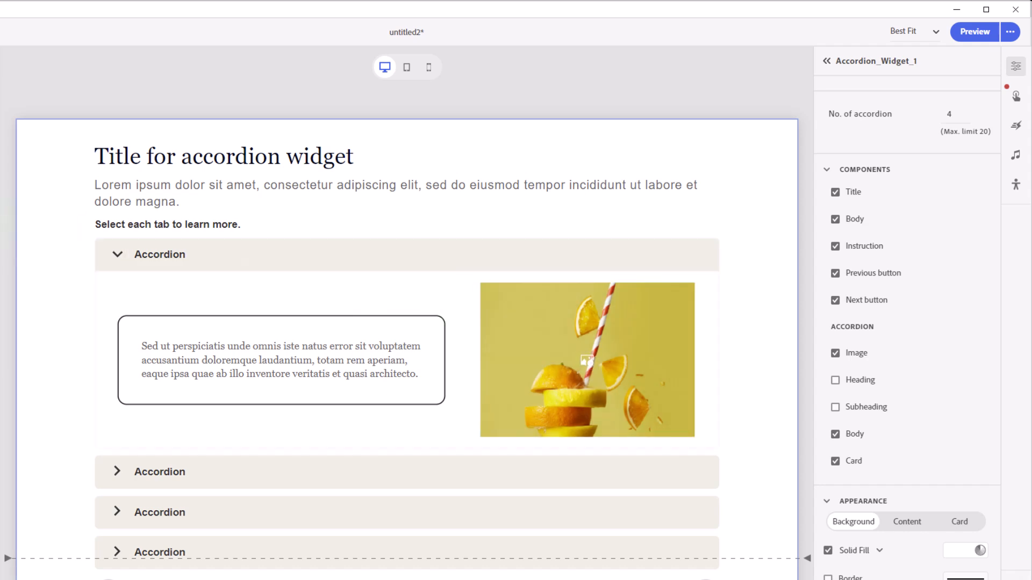
# Step: Replace the widget's intro text with 'Here are some winter safety tips that will help you maintain safety in winter.'
pyautogui.click(223, 156)
pyautogui.write('Winter Safety Tips')
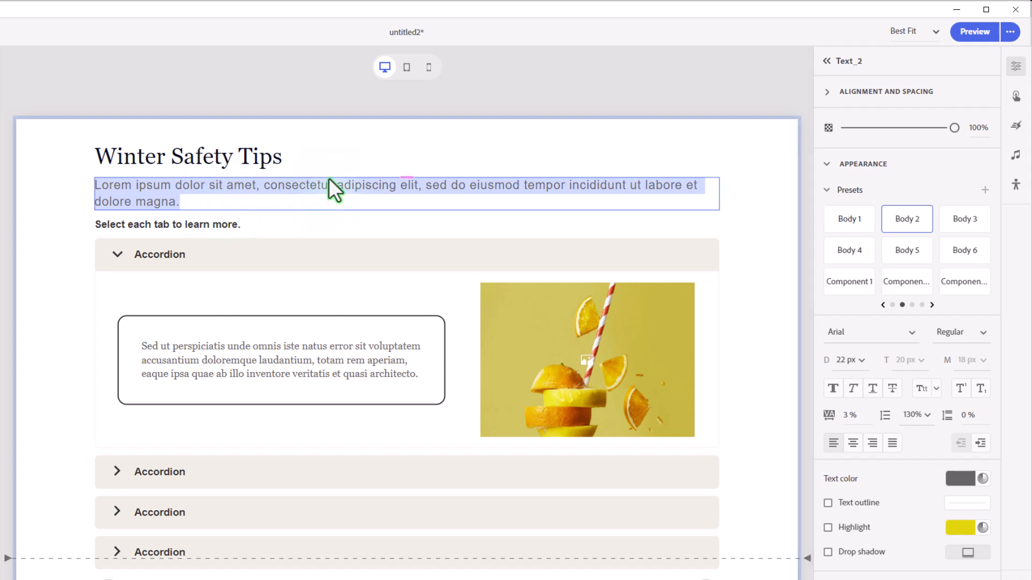
pyautogui.write('Here are some winter safety tips that will help you maintain safety in winter.')
pyautogui.click(159, 254)
pyautogui.write('Dress Appropriately')
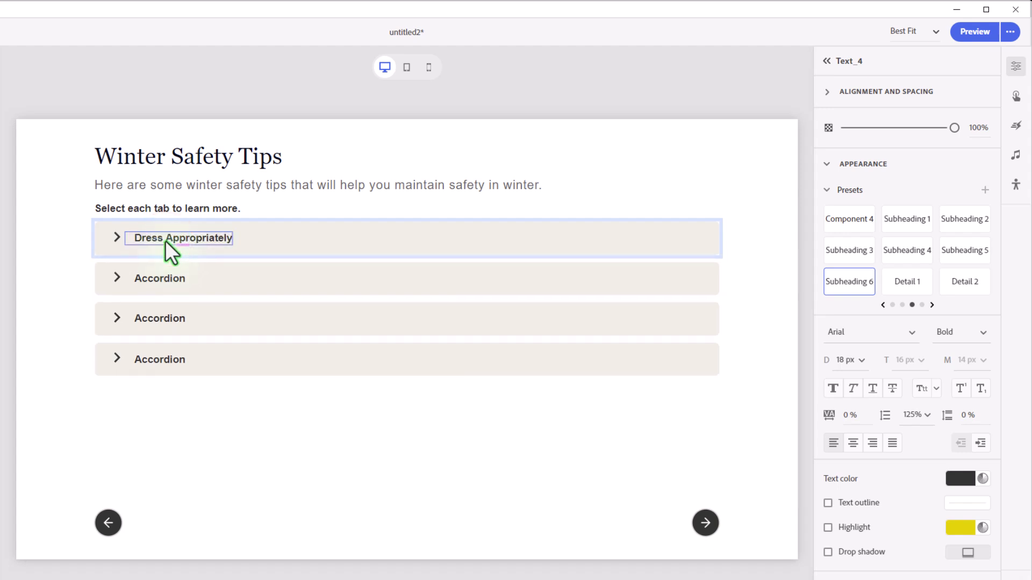
# Step: Retitle sections two to four as Drive Safely, Avoid Frostbite and Hypothermia, and Stay Informed
pyautogui.click(159, 278)
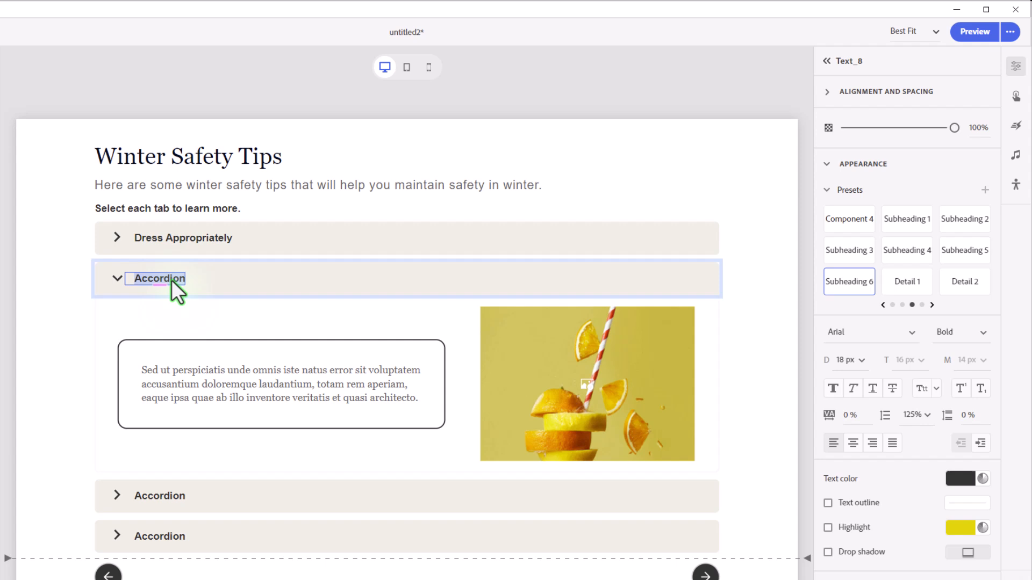
pyautogui.write('Drive Safely')
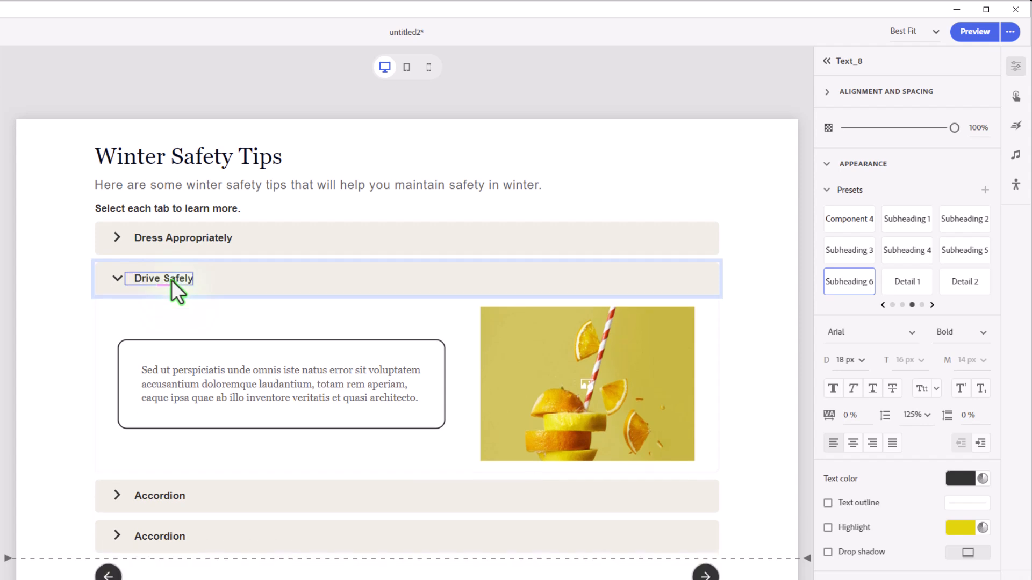
pyautogui.click(159, 318)
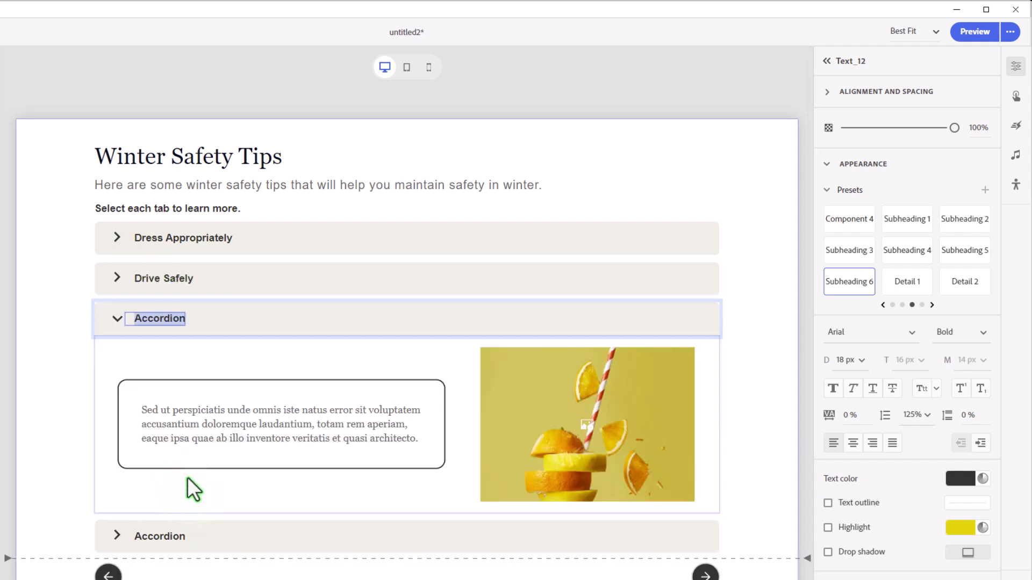
pyautogui.write('Avoid Frostbite and Hypothermia')
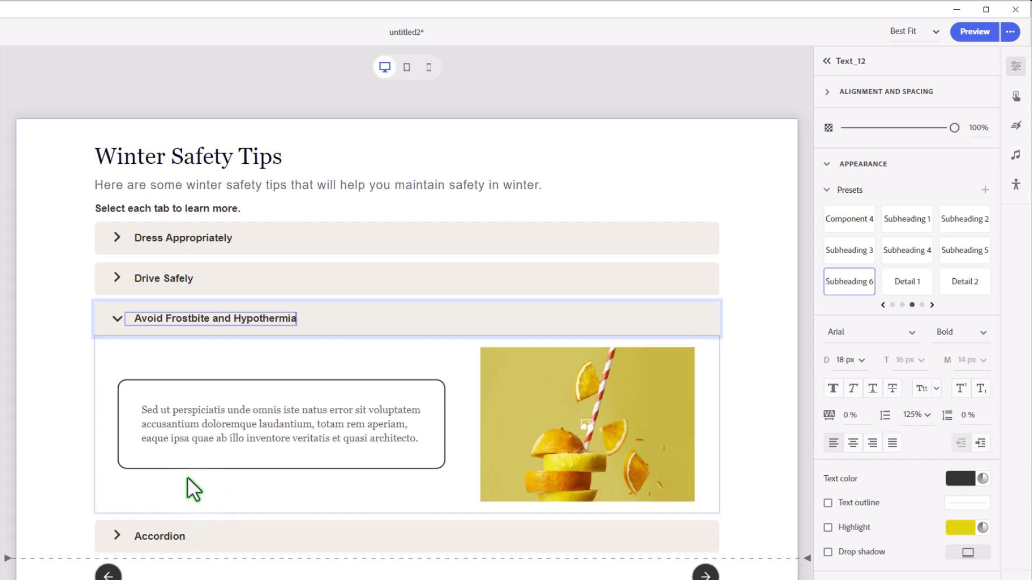
pyautogui.click(159, 537)
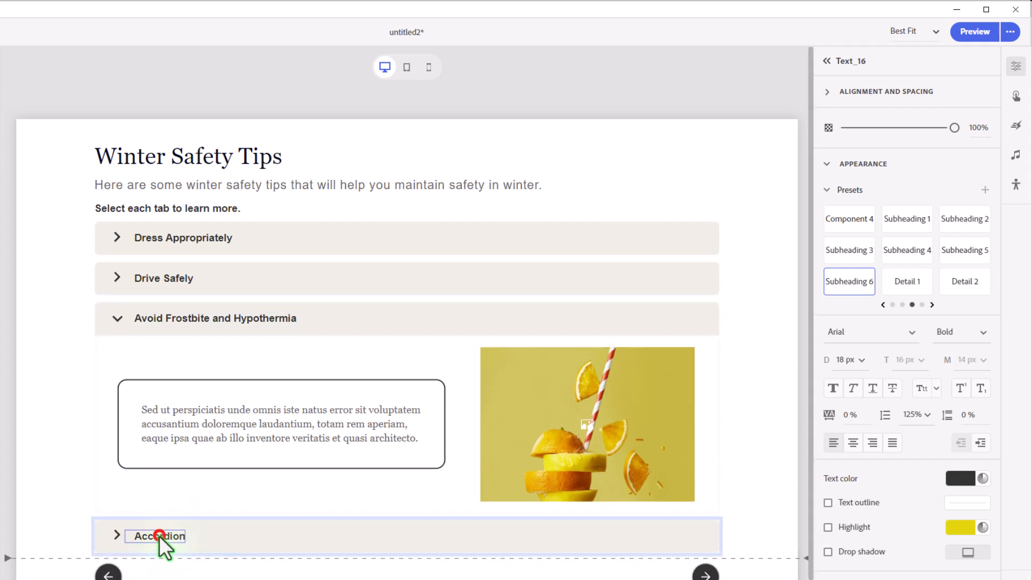
pyautogui.write('Stay Informed')
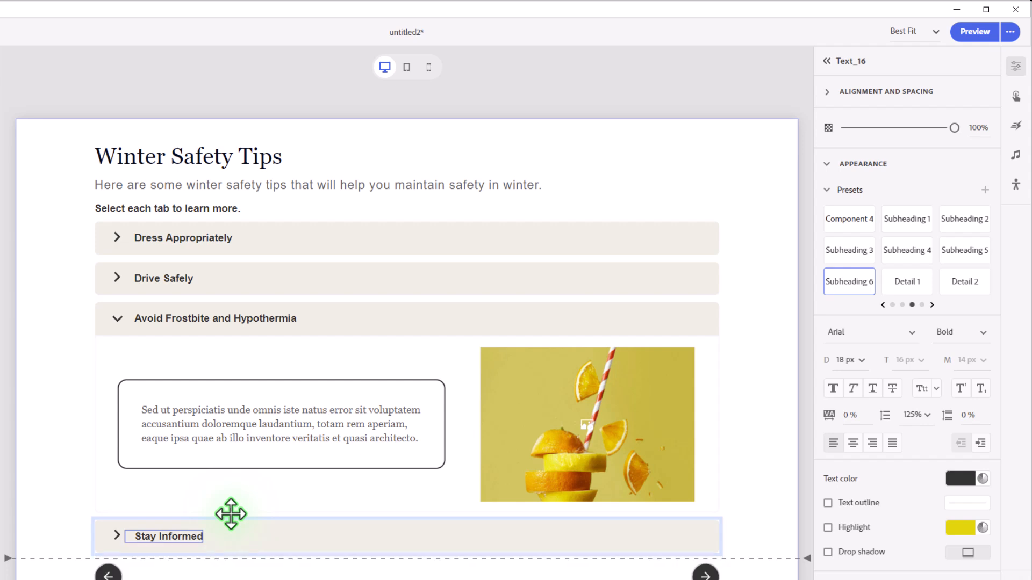
pyautogui.moveTo(283, 487)
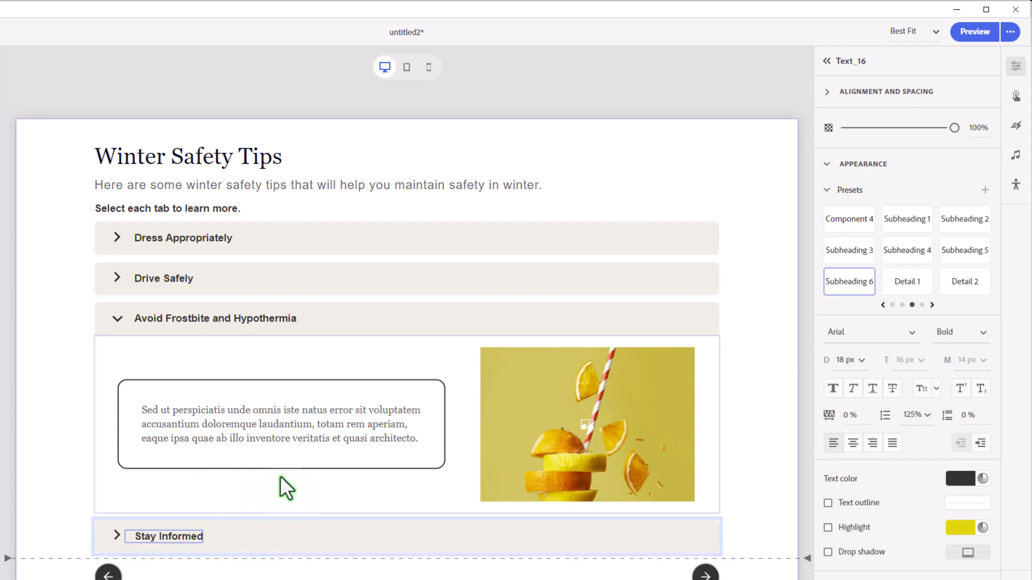
# Step: Write the frostbite section's body tip: 'Limit exposure to extreme cold. Watch for signs like numbness or pale skin...'
pyautogui.click(119, 238)
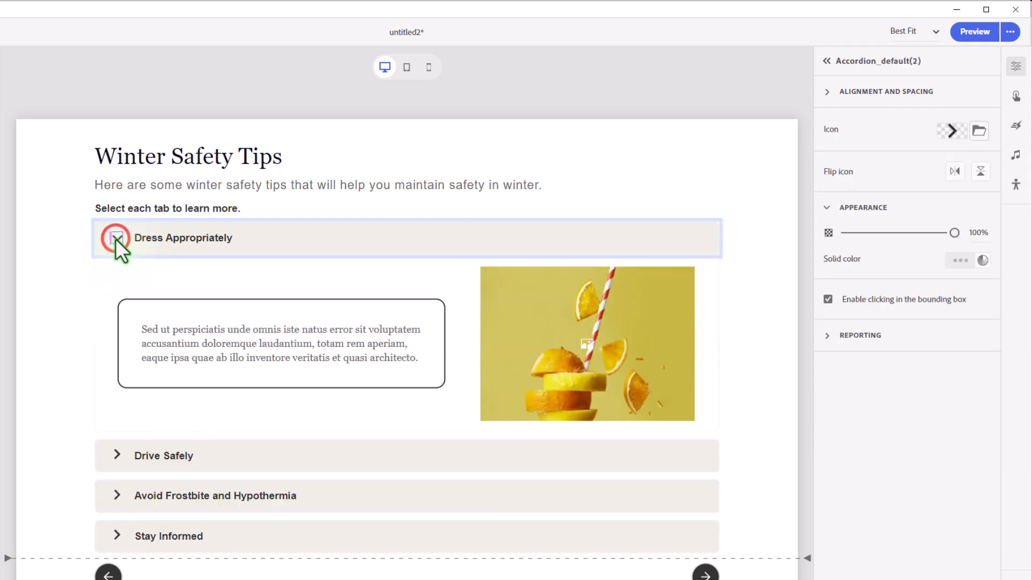
pyautogui.click(118, 237)
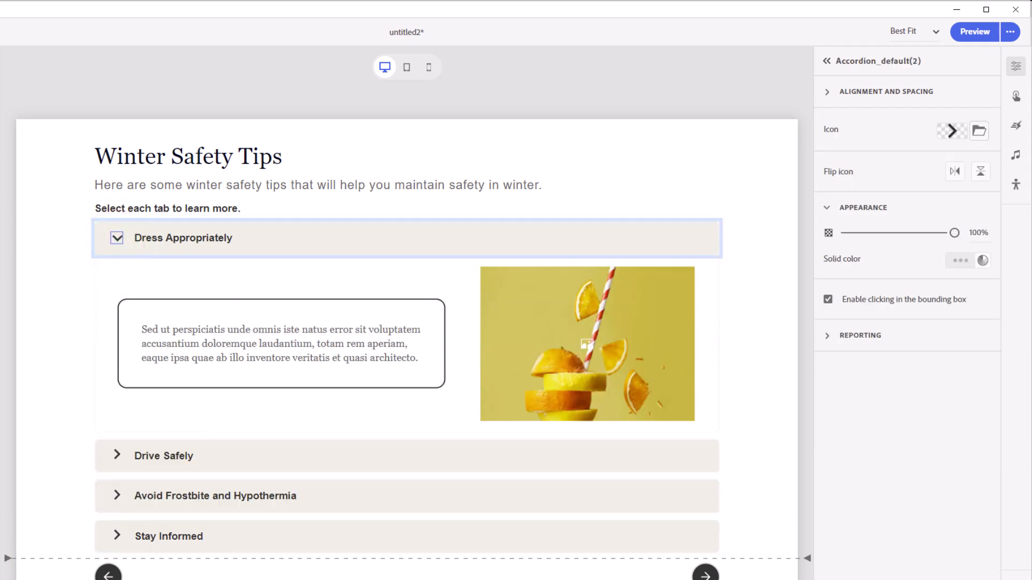
pyautogui.click(280, 344)
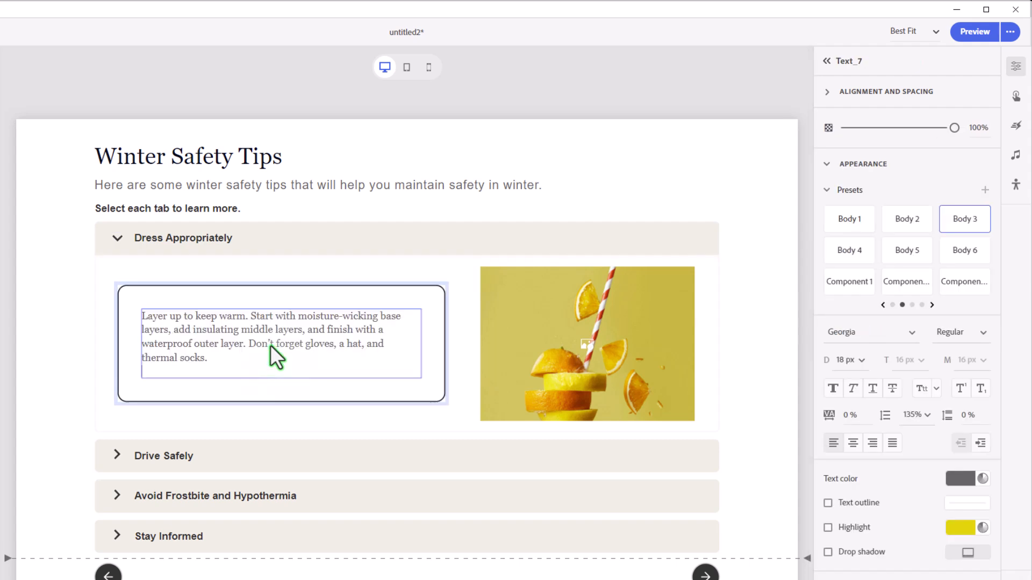
pyautogui.click(164, 456)
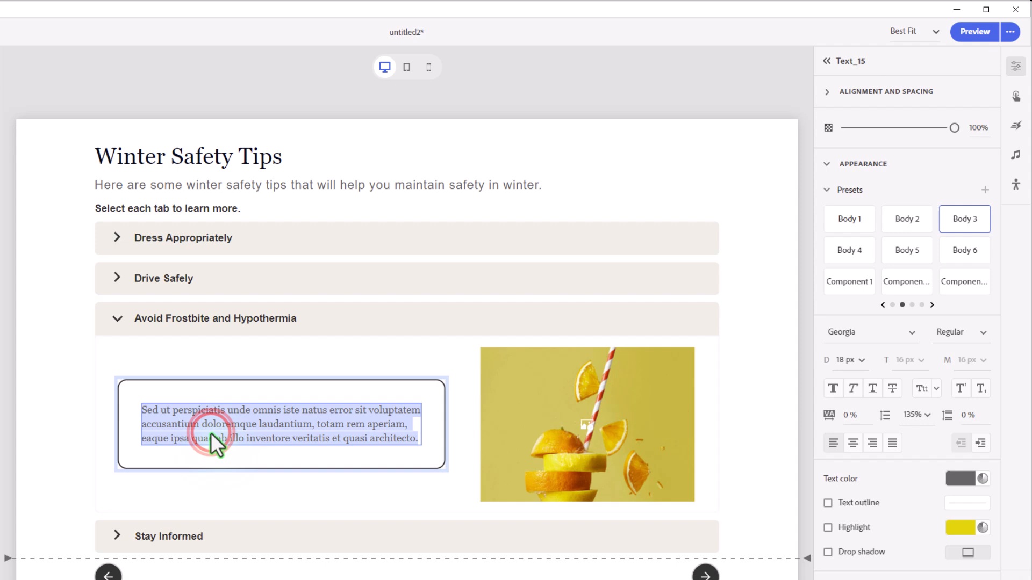
pyautogui.write('Limit exposure to extreme cold. Watch for signs like numbness or pale skin for frostbite and shivering or confusion for hypothermia. Seek warm shelter immediately if symptoms occur.')
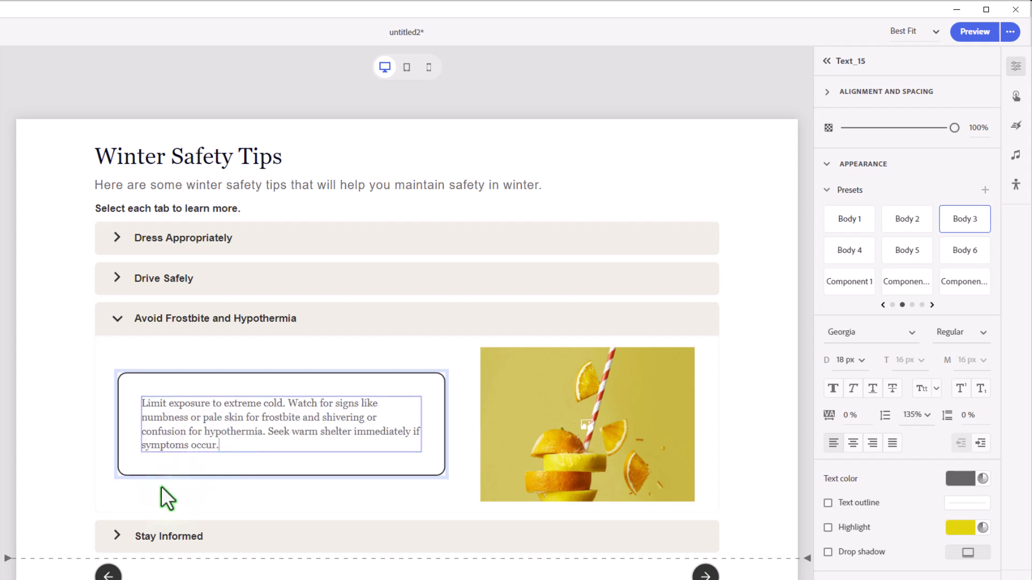
pyautogui.click(169, 536)
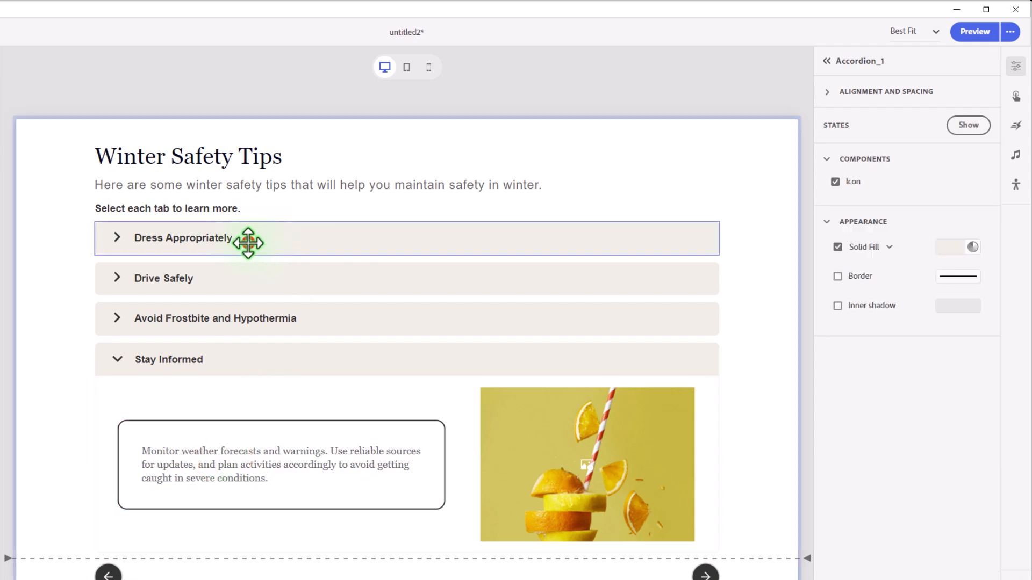
pyautogui.click(183, 237)
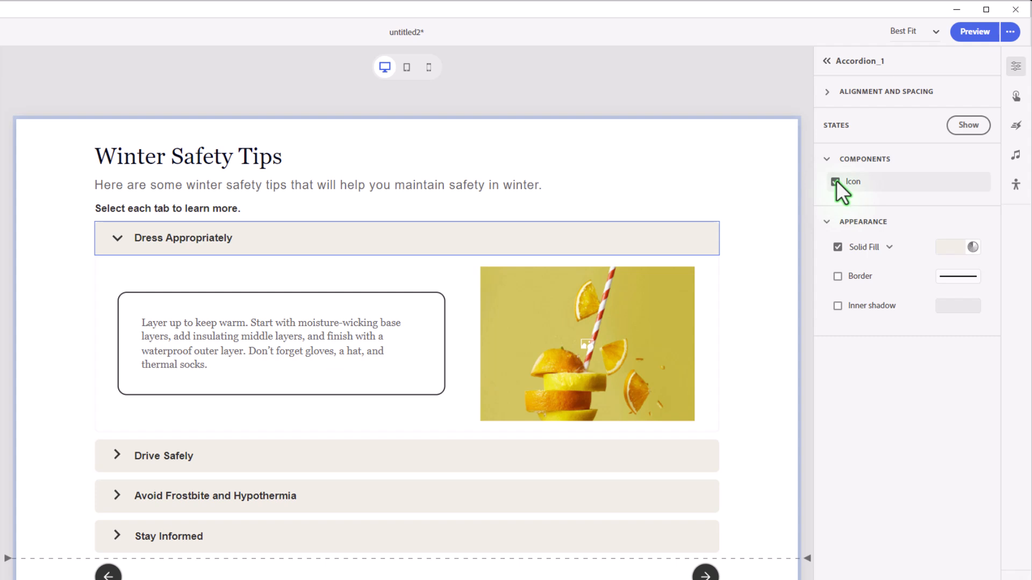
pyautogui.click(837, 182)
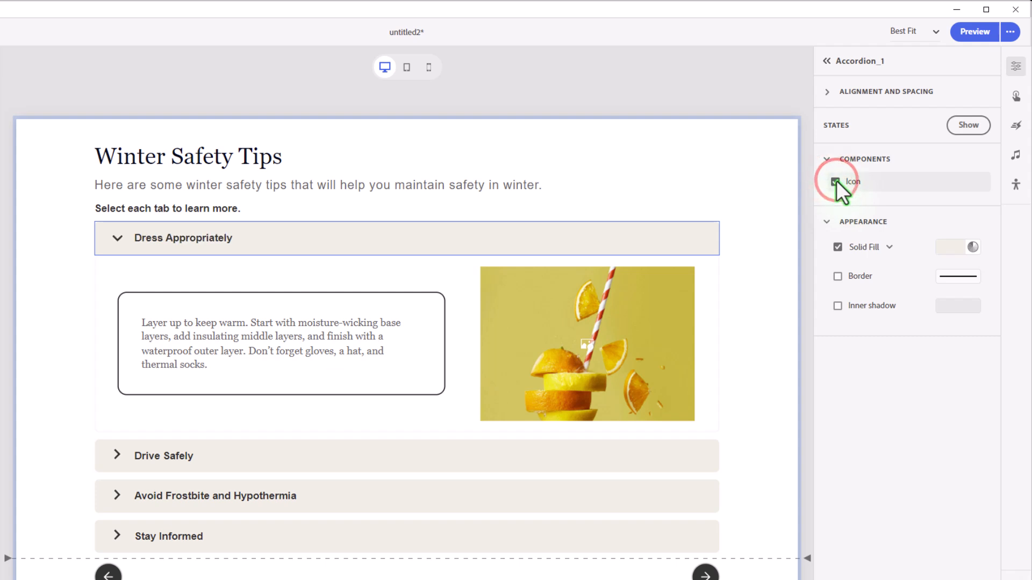
pyautogui.click(836, 182)
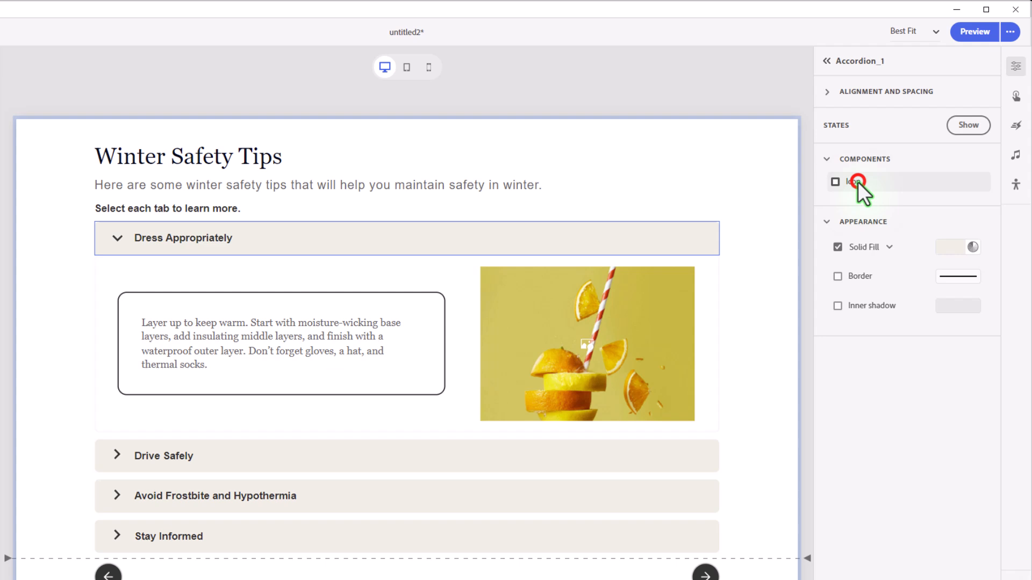
pyautogui.click(855, 182)
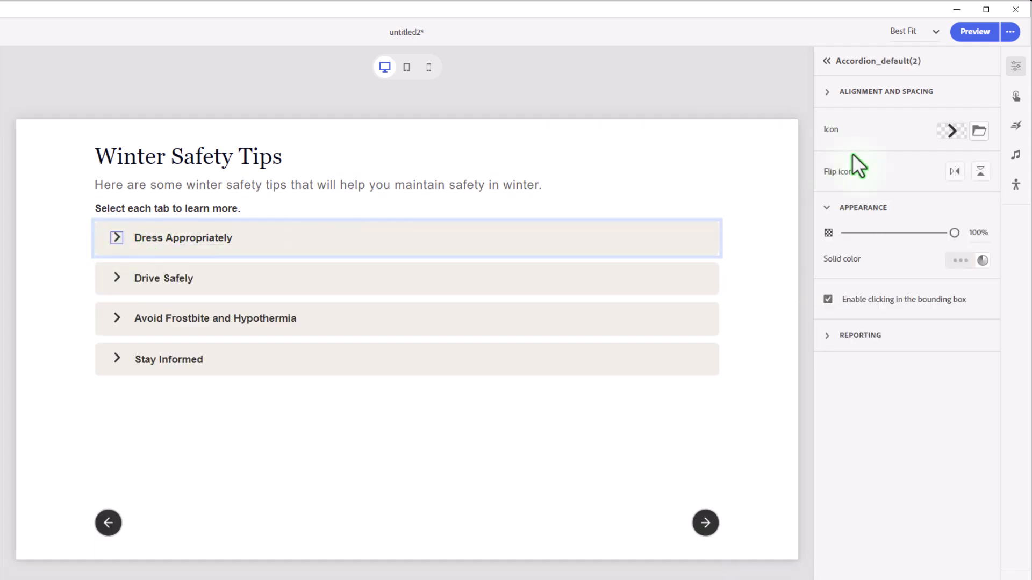
pyautogui.moveTo(979, 130)
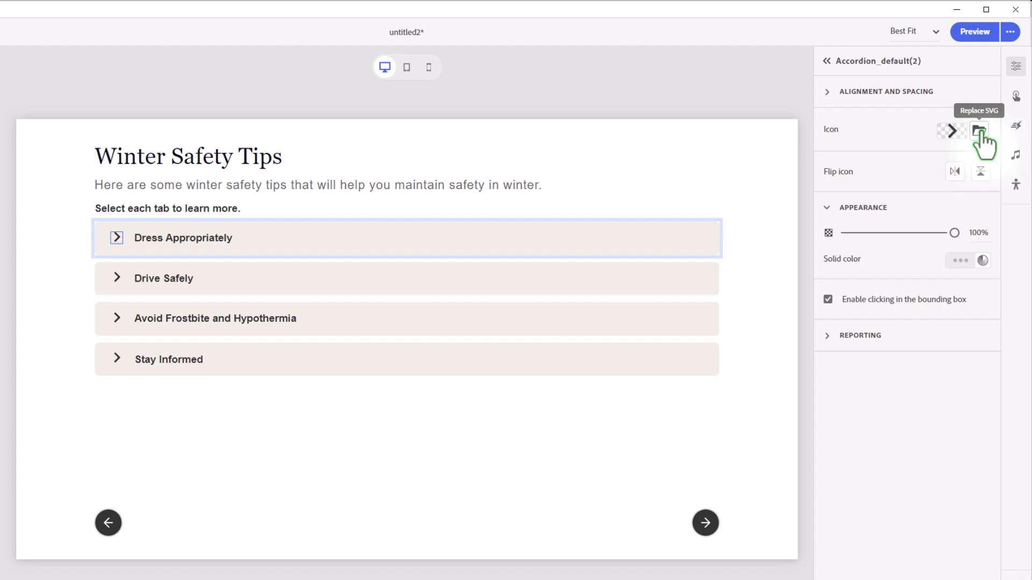
pyautogui.moveTo(910, 167)
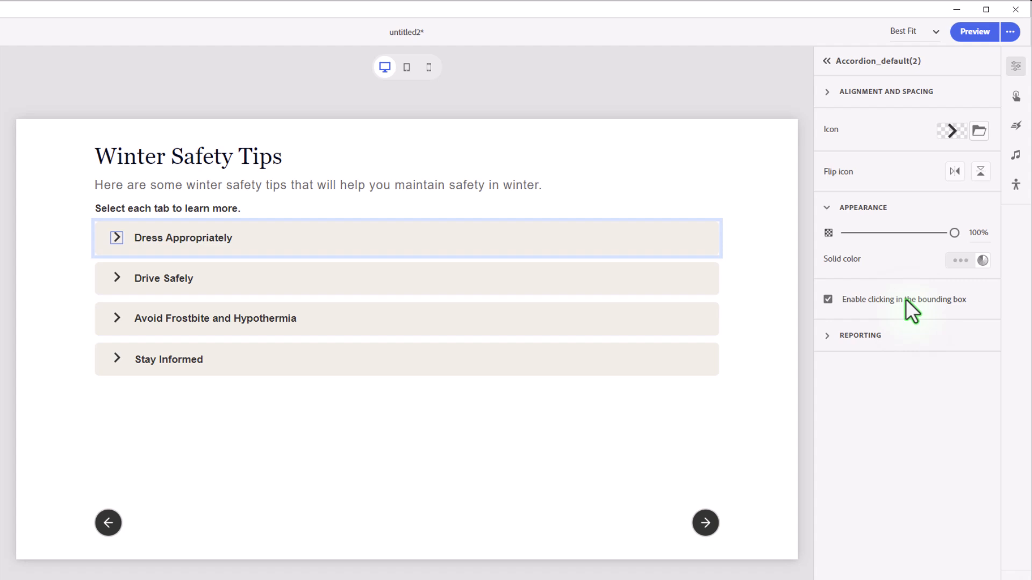
pyautogui.moveTo(109, 279)
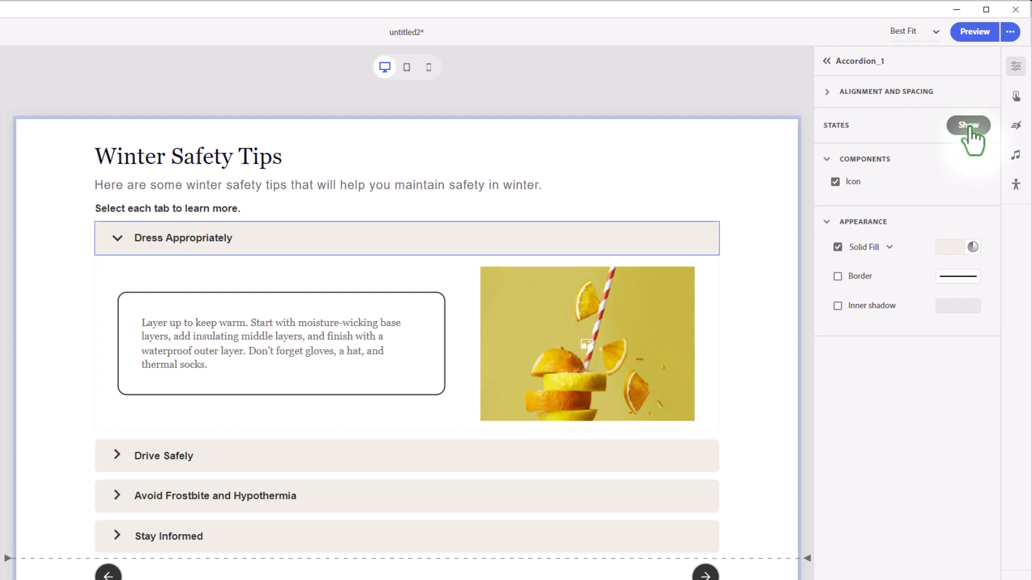
pyautogui.moveTo(934, 170)
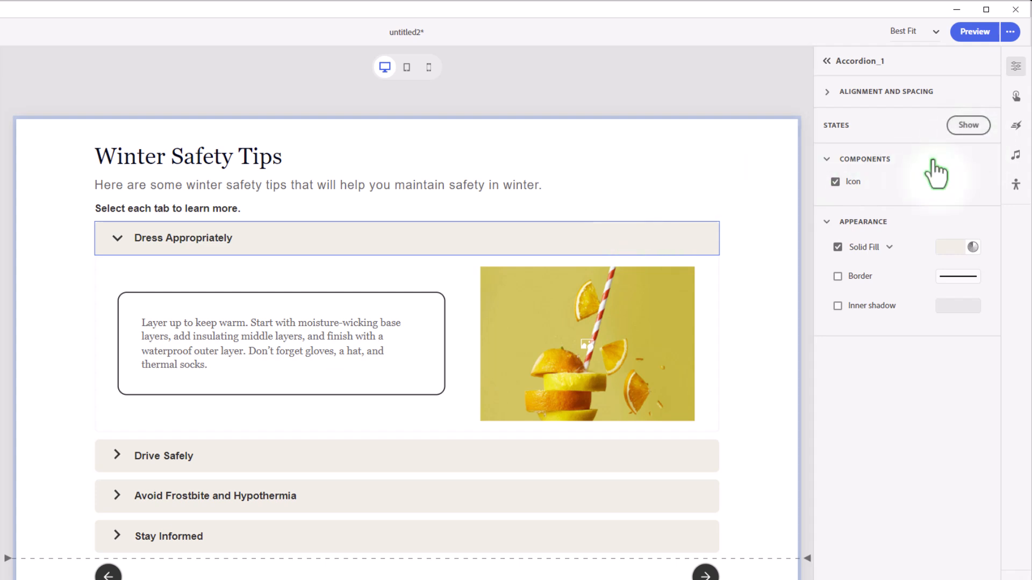
# Step: Show the section header's states and preview its Hover, Visited and Disabled appearances
pyautogui.click(967, 125)
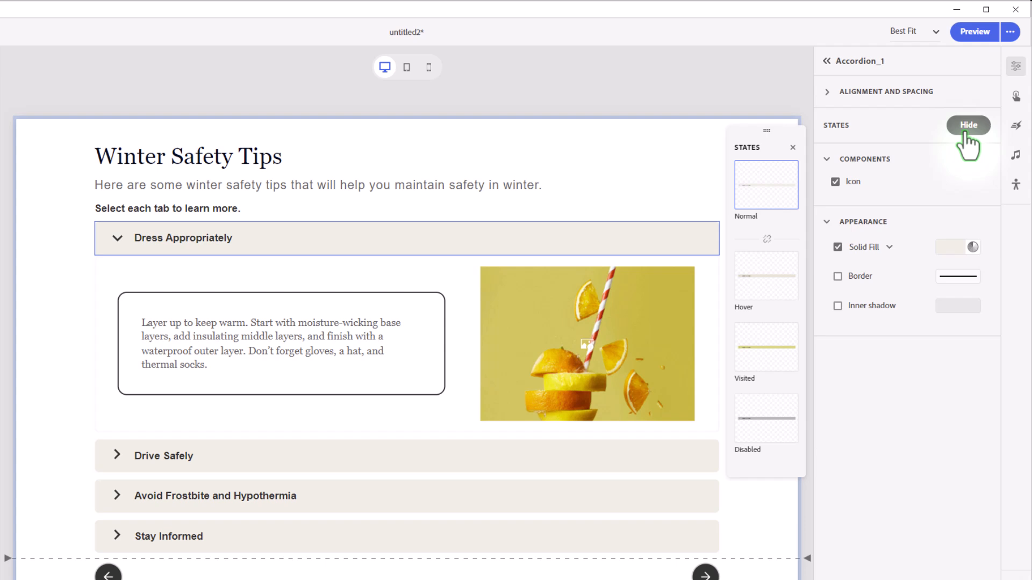
pyautogui.click(766, 276)
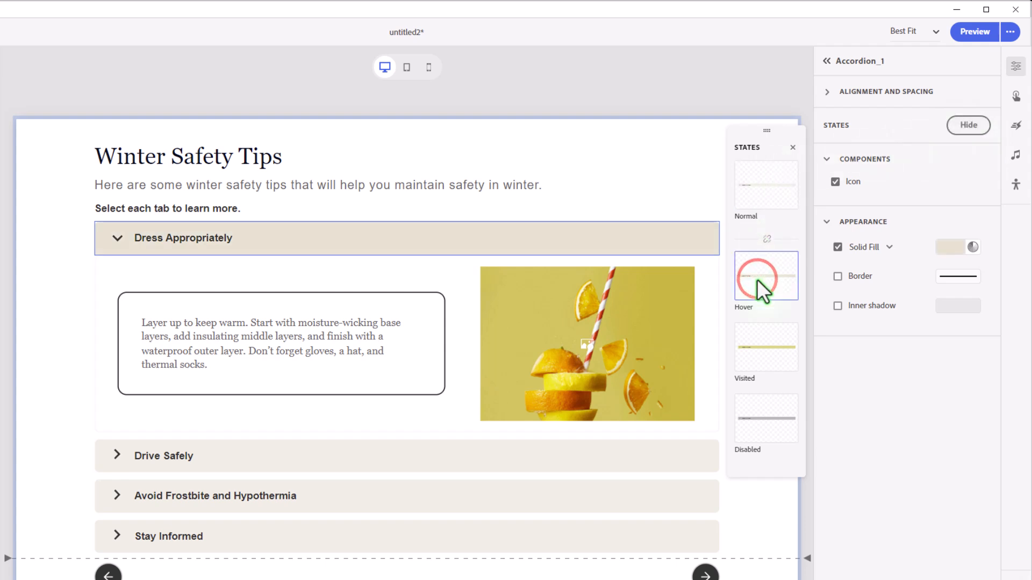
pyautogui.click(765, 347)
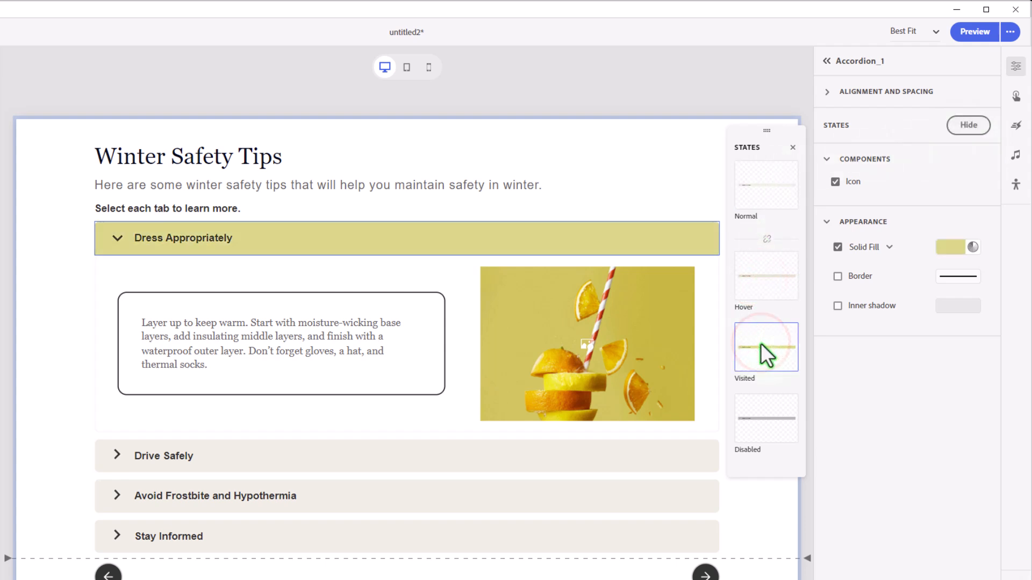
pyautogui.click(765, 418)
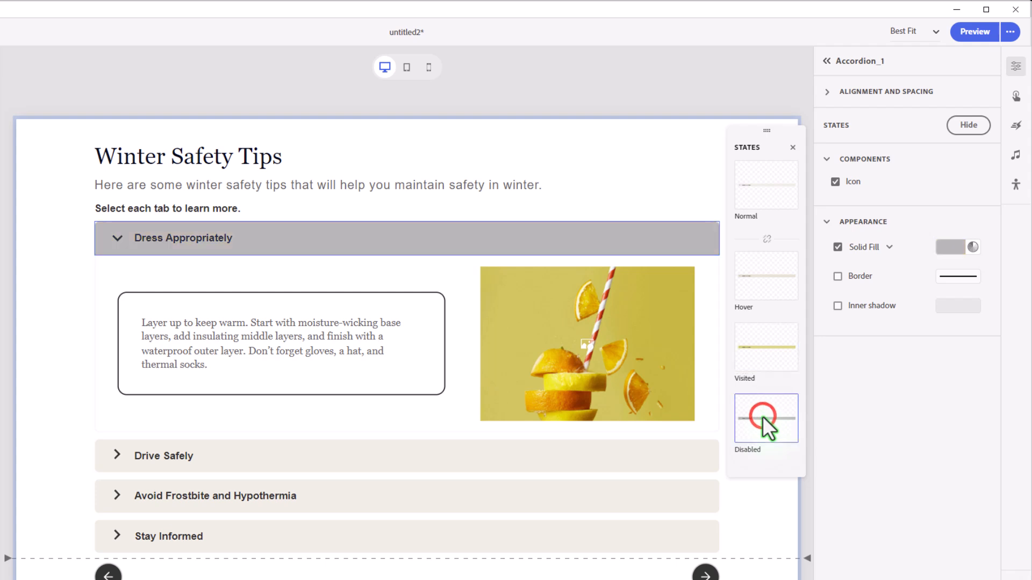
pyautogui.click(765, 418)
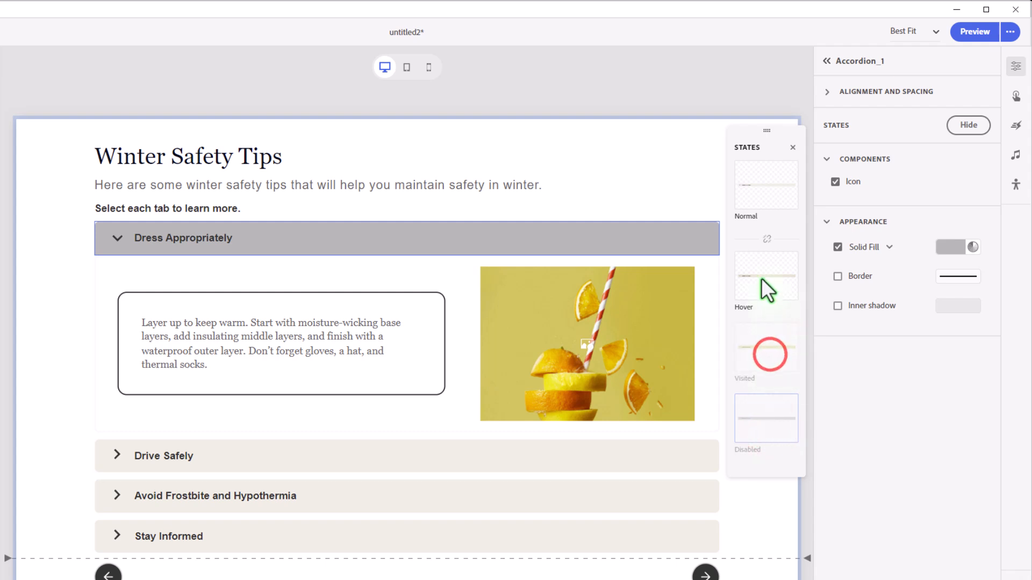
pyautogui.click(765, 184)
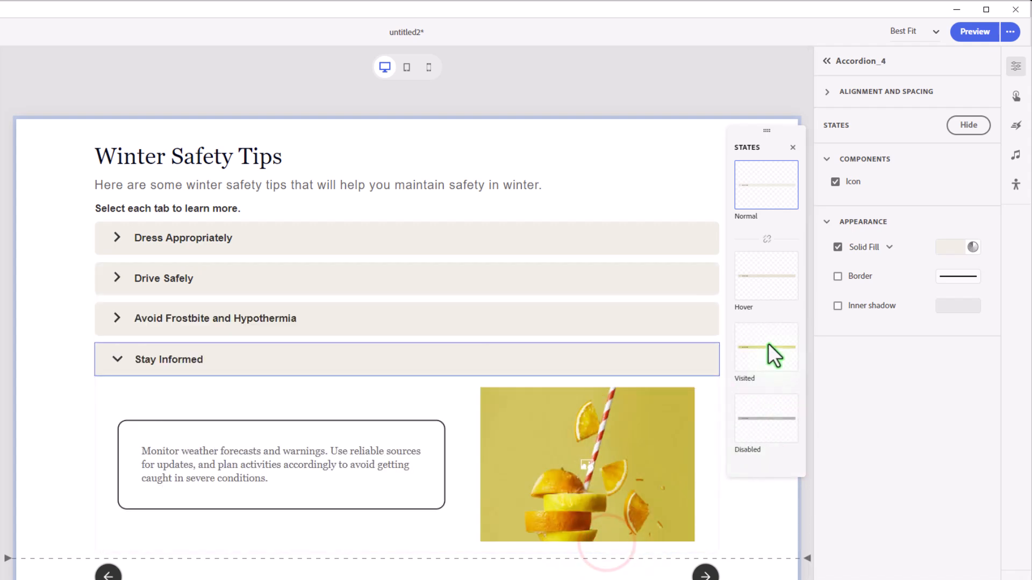
pyautogui.moveTo(770, 434)
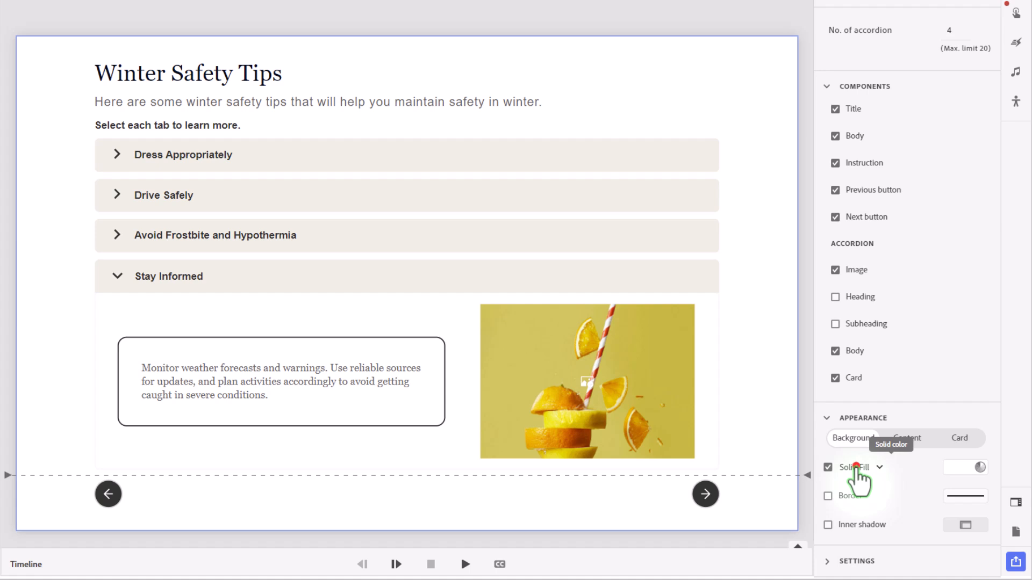
# Step: Switch the slide background from Solid Fill to Image and load background.jpg from System
pyautogui.click(858, 467)
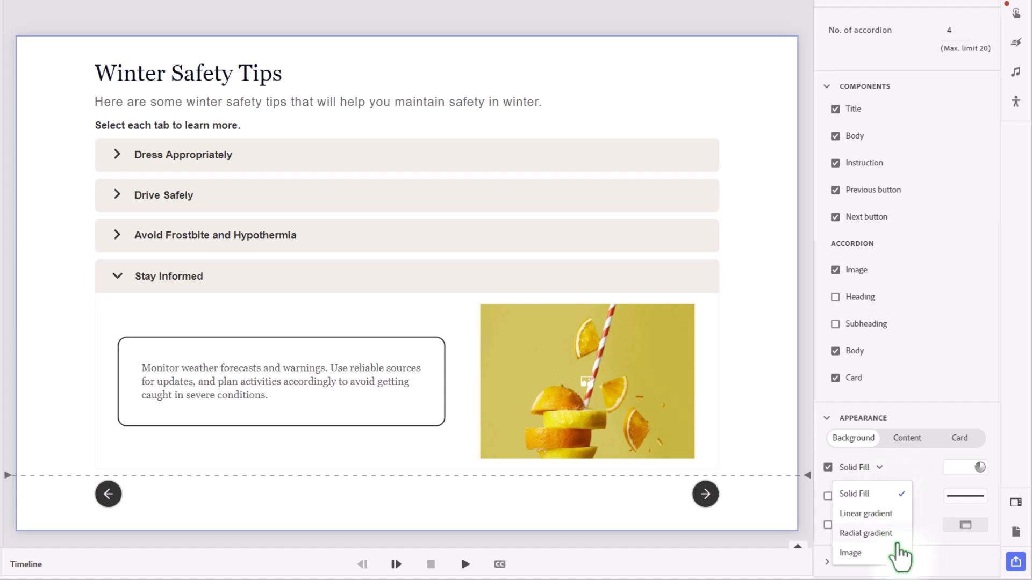
pyautogui.moveTo(868, 559)
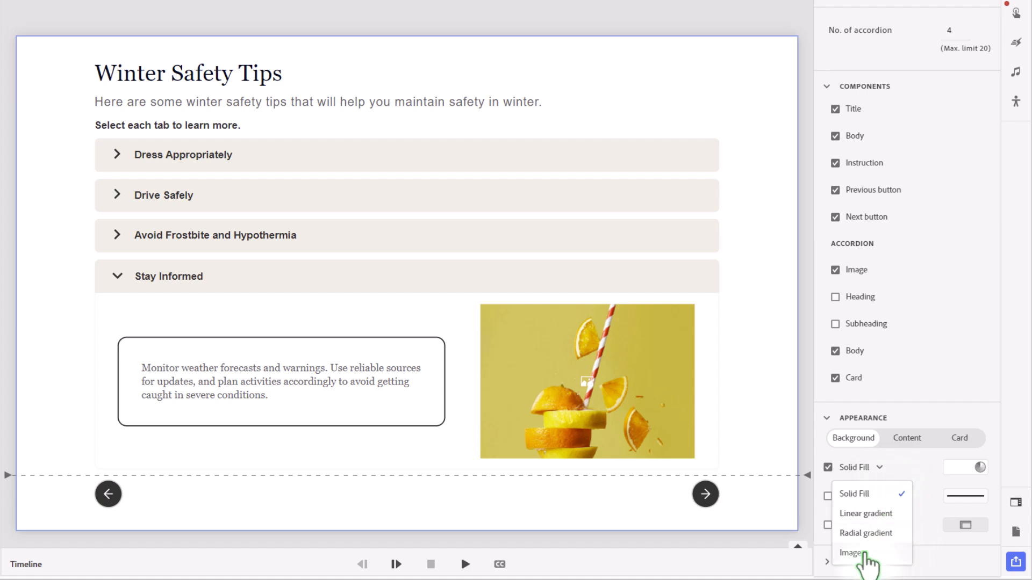
pyautogui.click(853, 553)
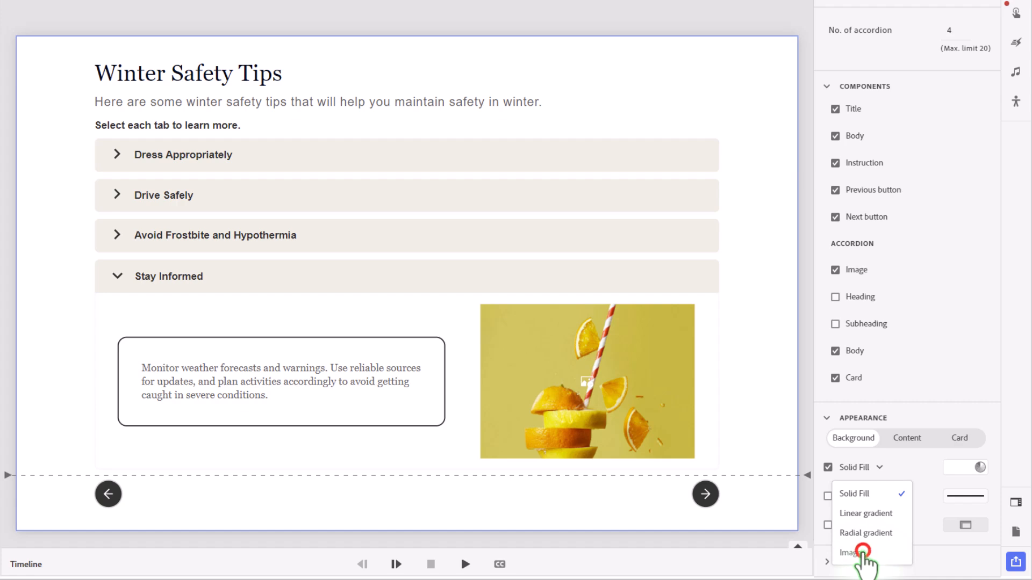
pyautogui.click(850, 552)
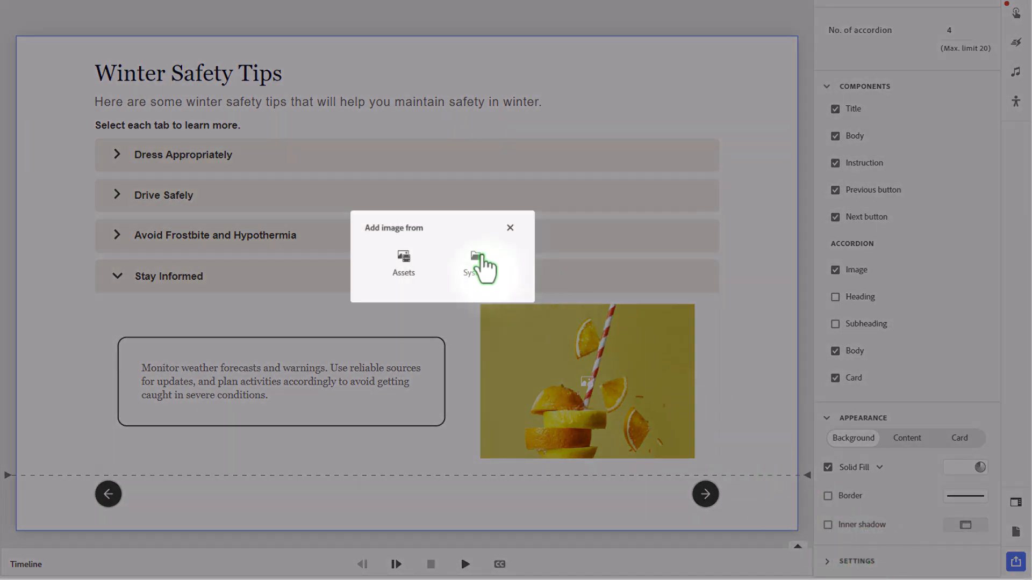
pyautogui.click(470, 263)
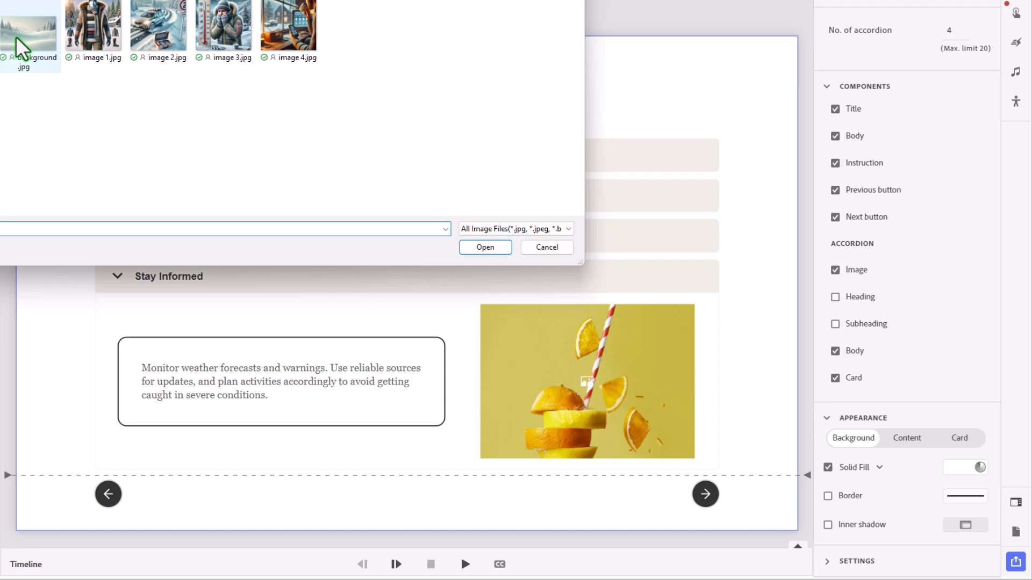
pyautogui.click(30, 30)
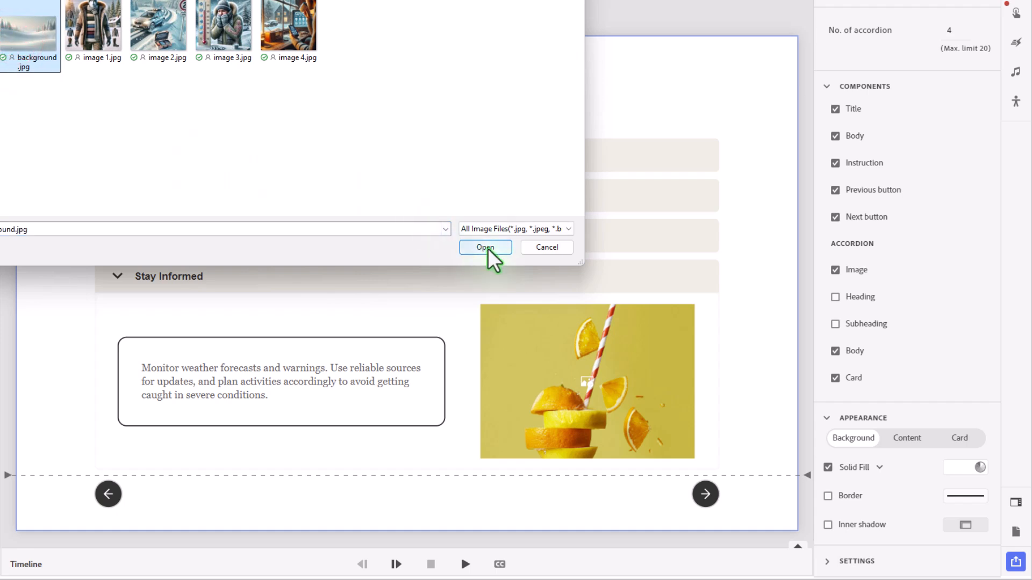
pyautogui.click(484, 247)
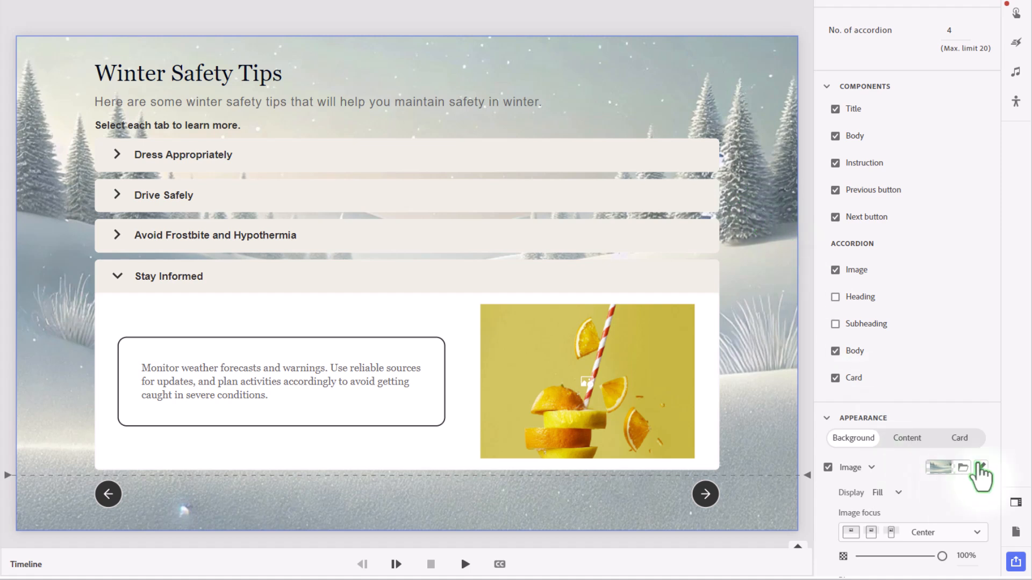
# Step: Blur the snowy forest background photo with the Blur slider
pyautogui.scroll(-3)
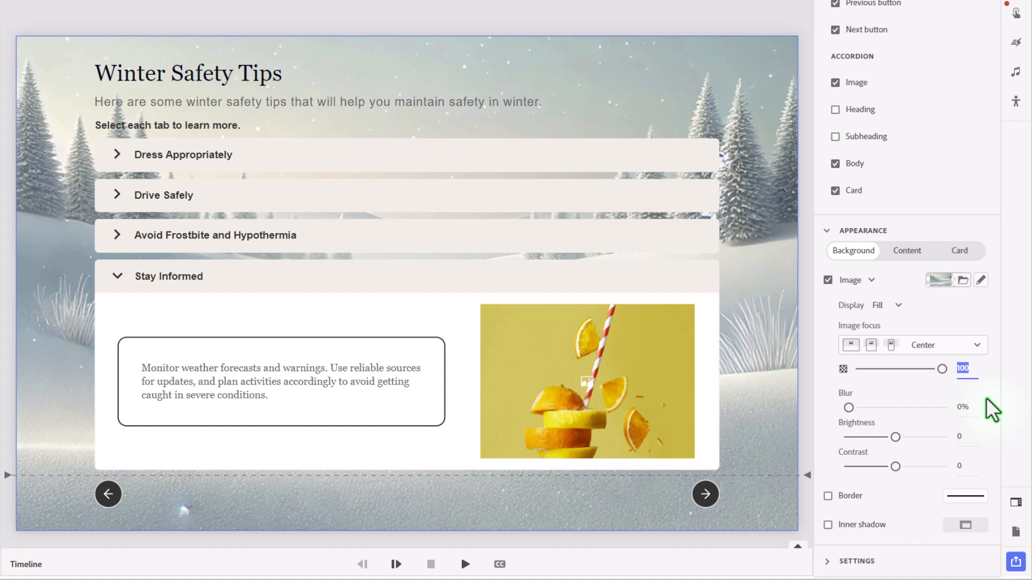
pyautogui.moveTo(941, 369); pyautogui.dragTo(885, 369)
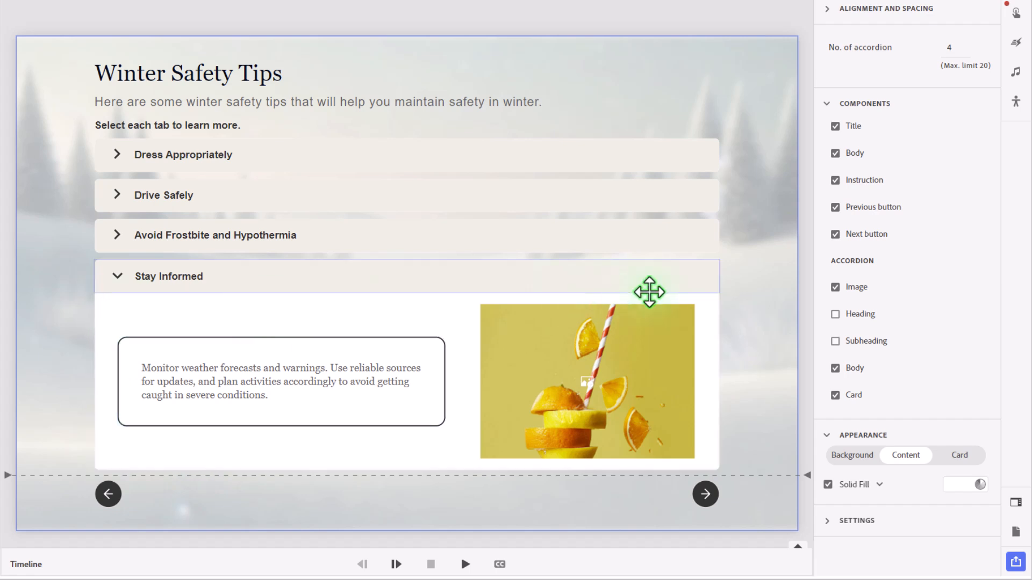
pyautogui.moveTo(872, 493)
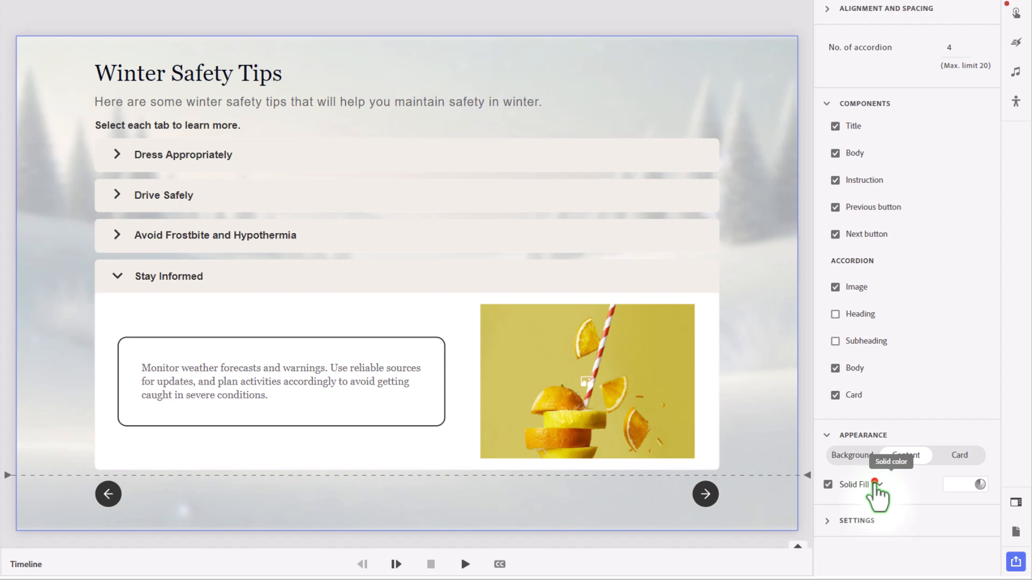
# Step: Fill the Stay Informed content area with image 1.jpg winter clothing photo, slightly blurred
pyautogui.click(853, 485)
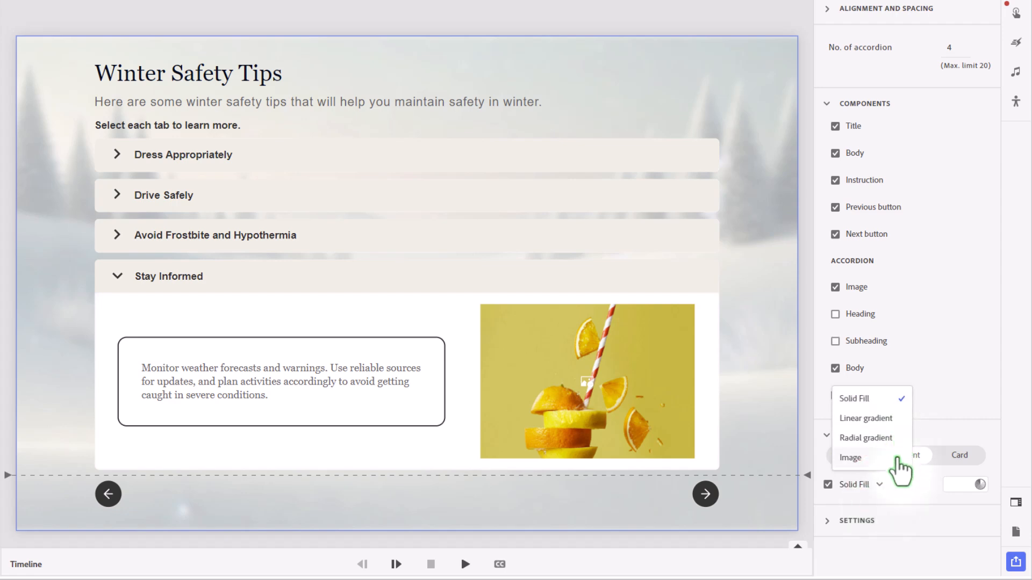
pyautogui.click(849, 458)
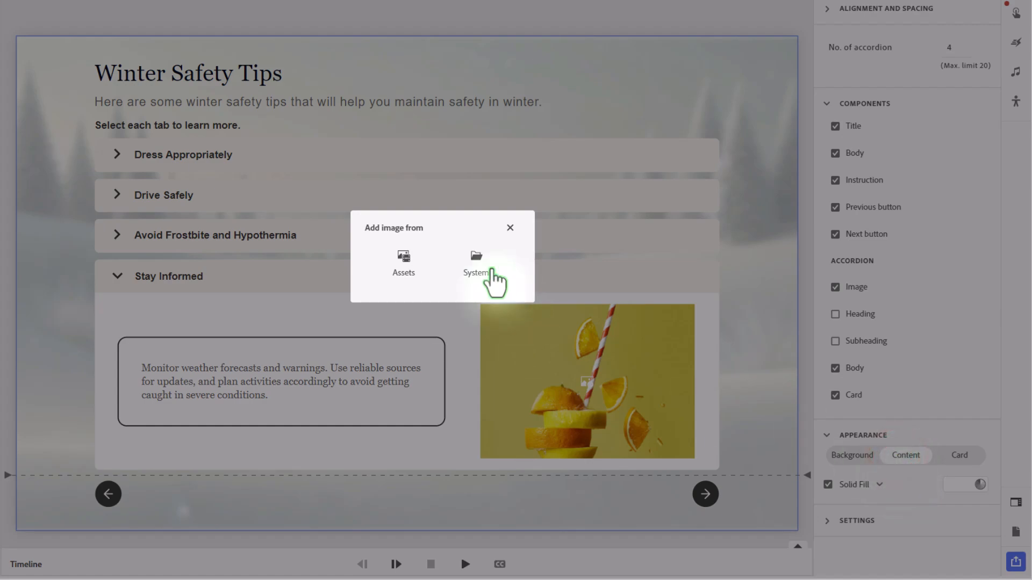
pyautogui.click(475, 264)
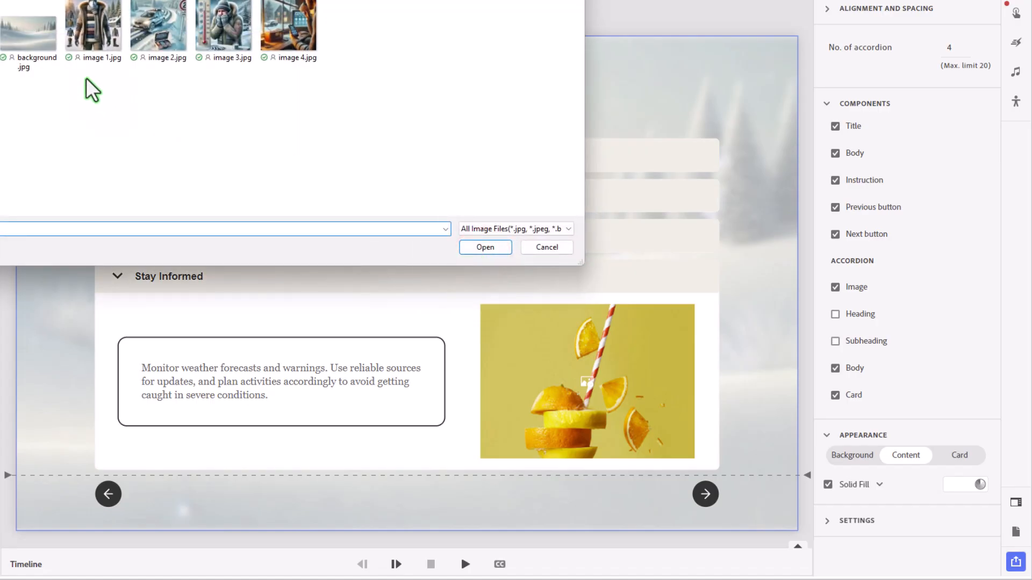
pyautogui.click(92, 24)
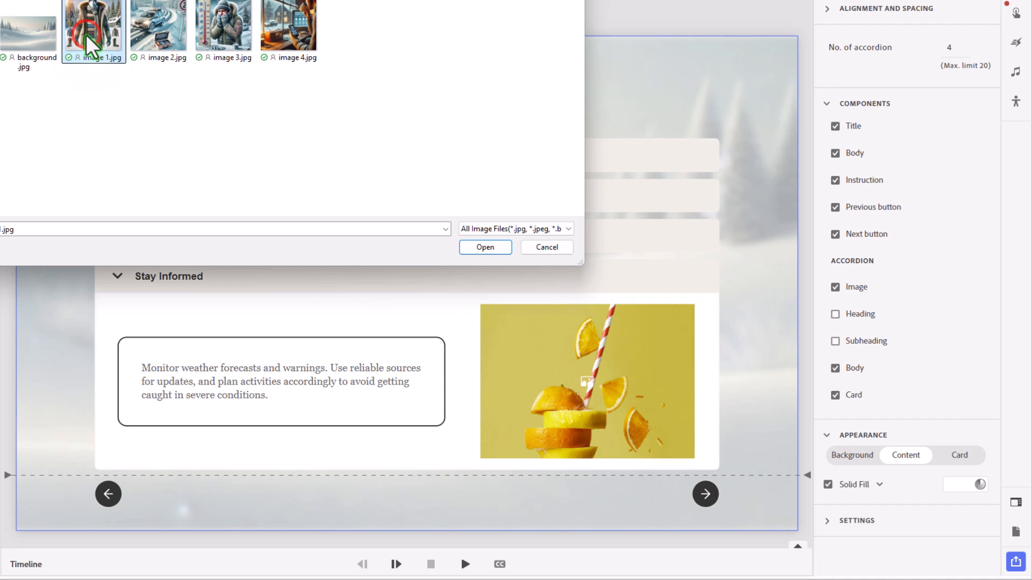
pyautogui.click(485, 247)
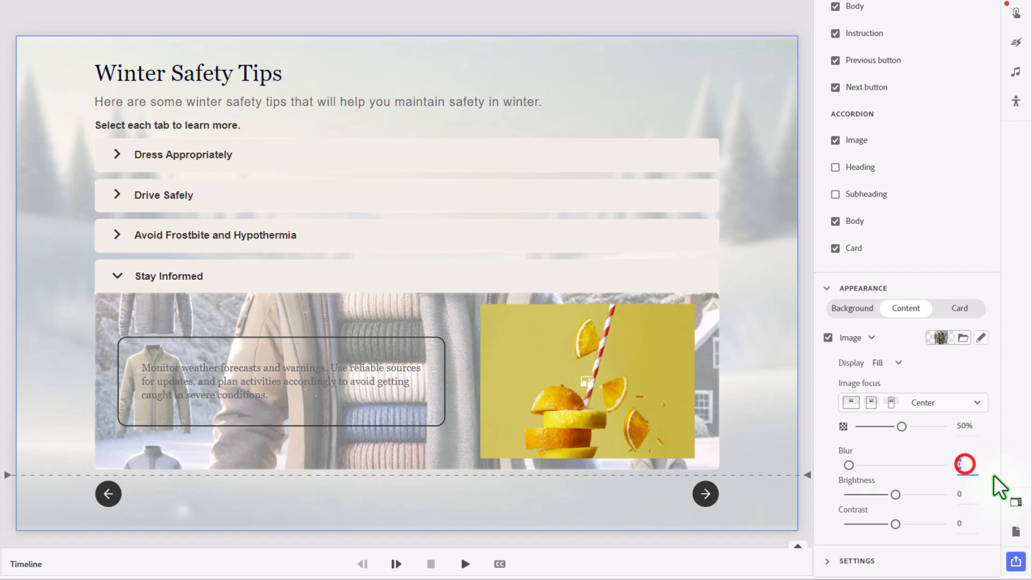
pyautogui.moveTo(965, 464); pyautogui.dragTo(853, 465)
pyautogui.write('10')
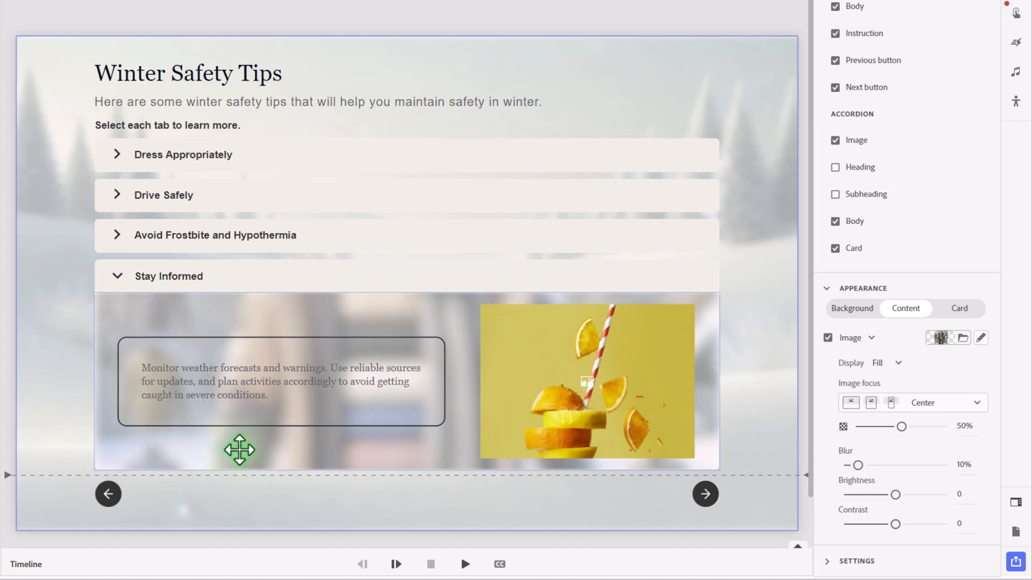
pyautogui.moveTo(1004, 286)
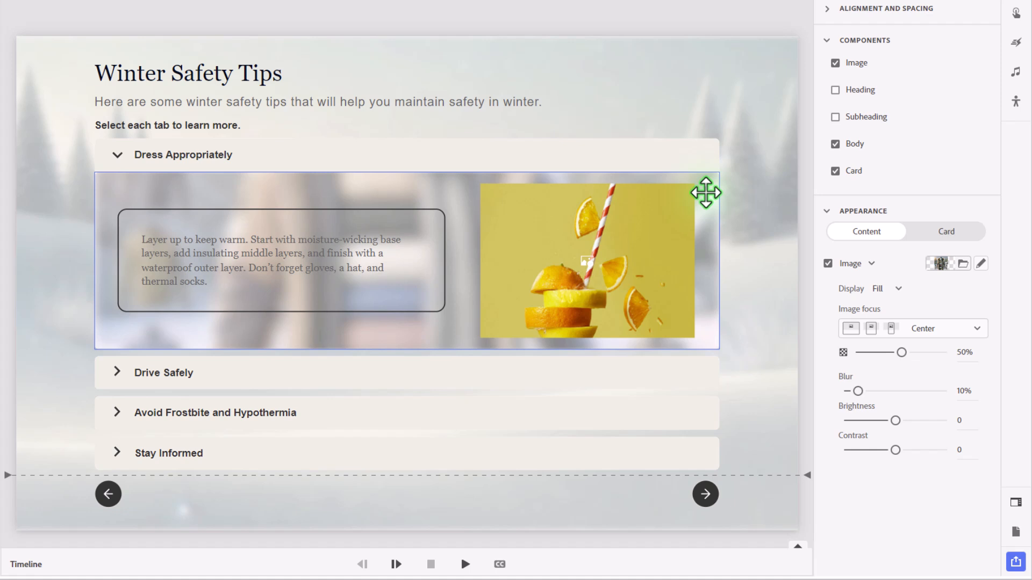
pyautogui.moveTo(708, 238)
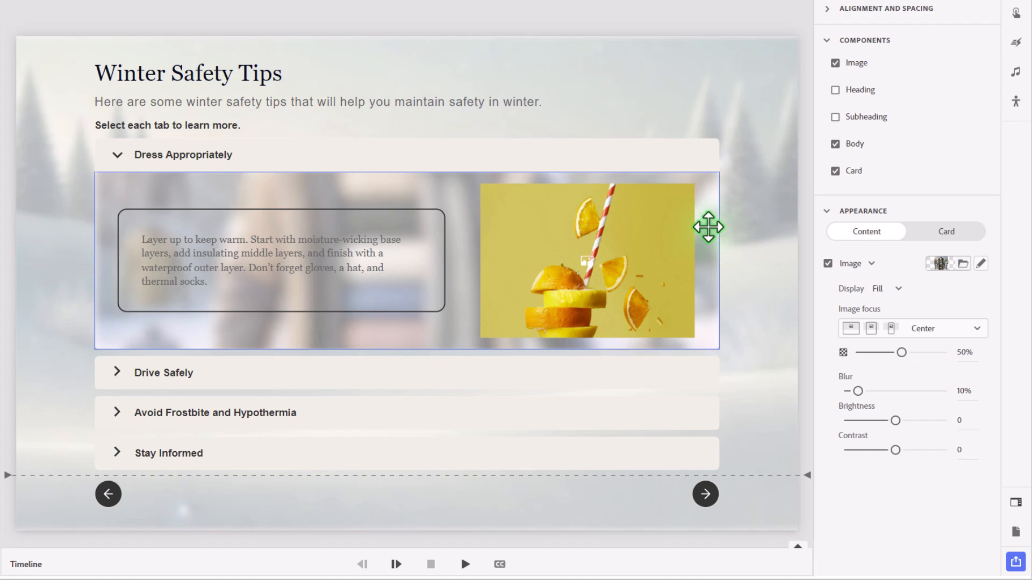
# Step: Give the Drive Safely section the driving photo image 2.jpg as its content background
pyautogui.click(174, 373)
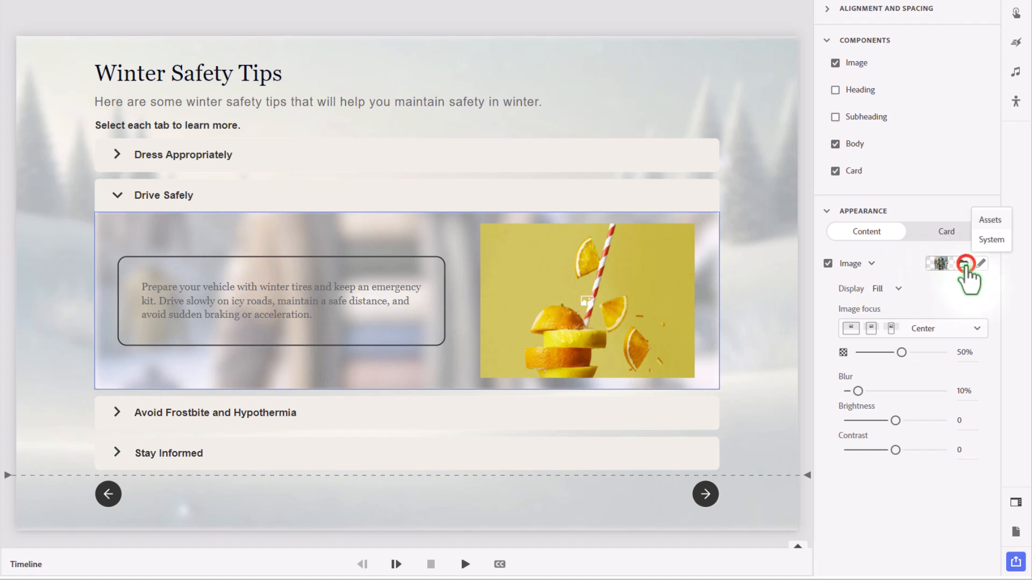
pyautogui.click(965, 264)
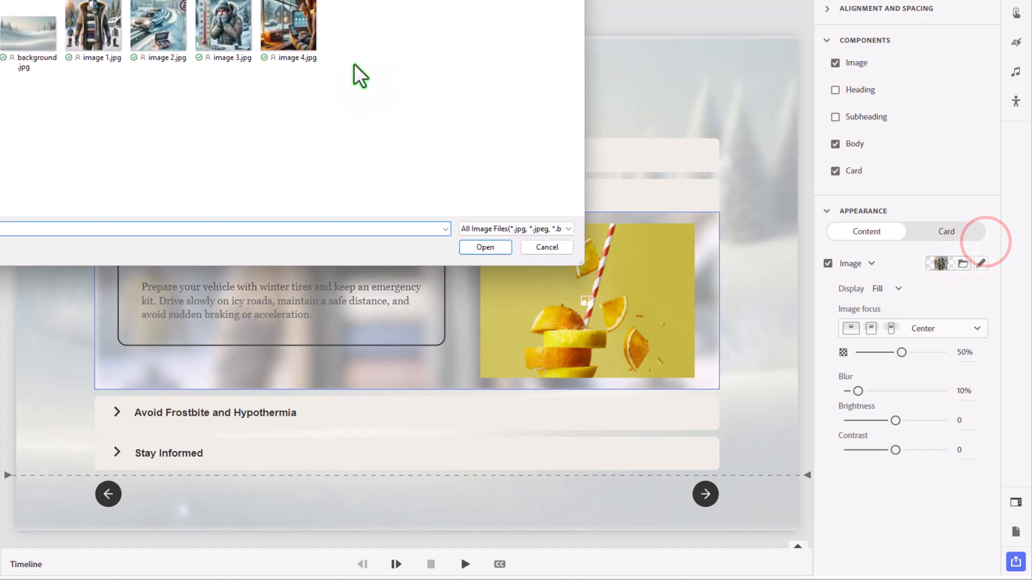
pyautogui.click(158, 26)
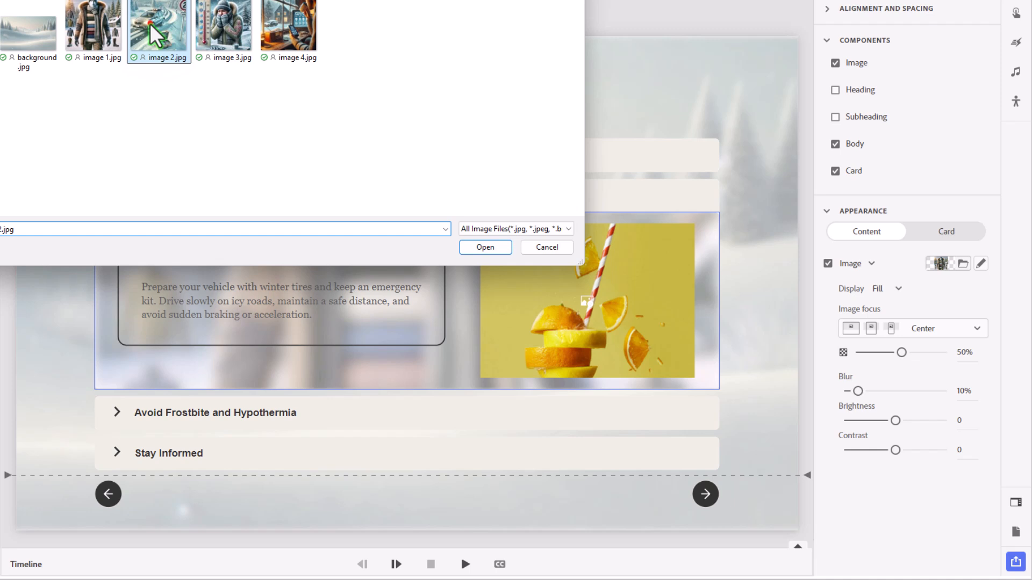
pyautogui.click(484, 247)
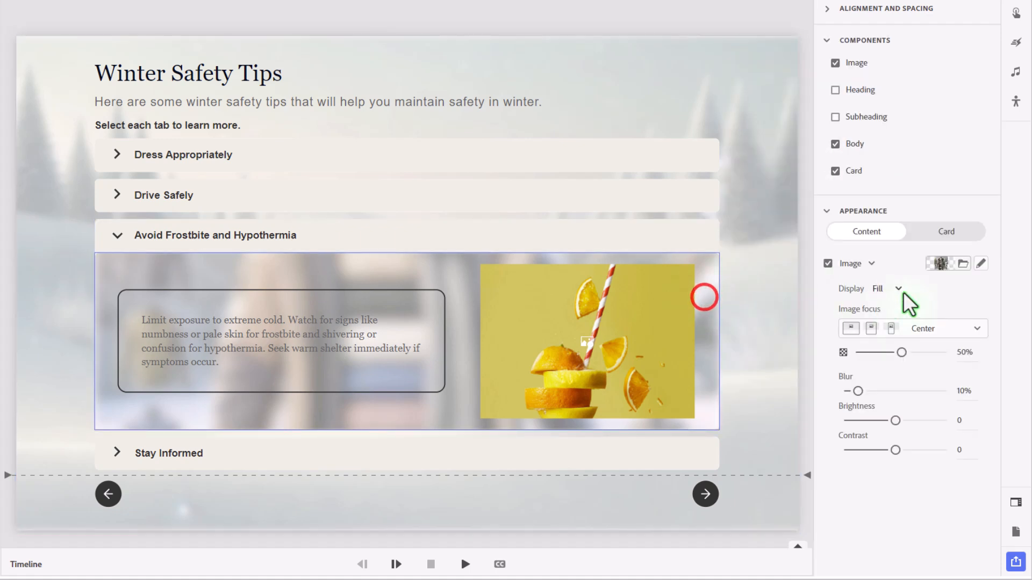
# Step: Apply image 3.jpg as the Avoid Frostbite section's background and start replacing Stay Informed's photo
pyautogui.click(963, 263)
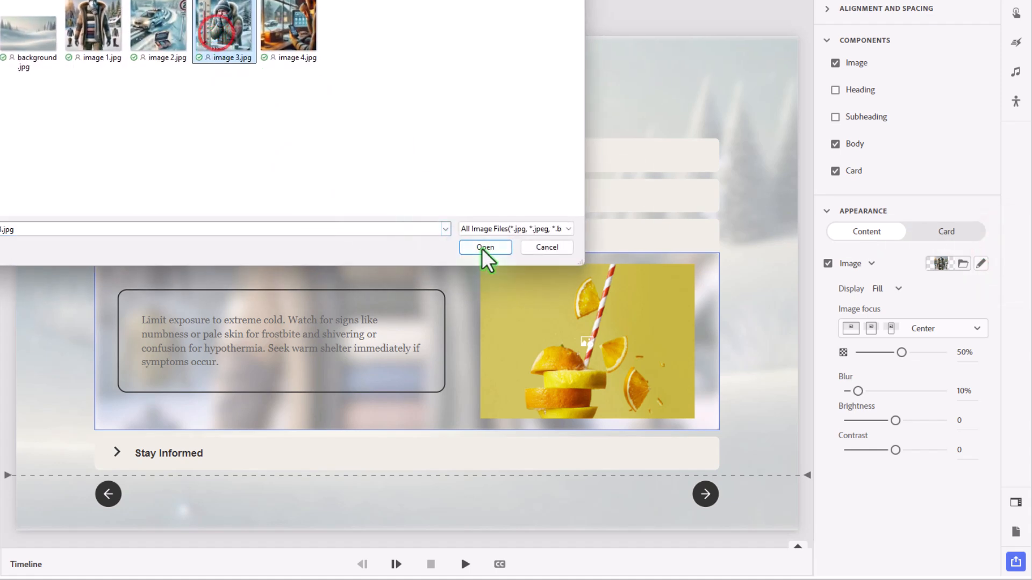
pyautogui.click(485, 247)
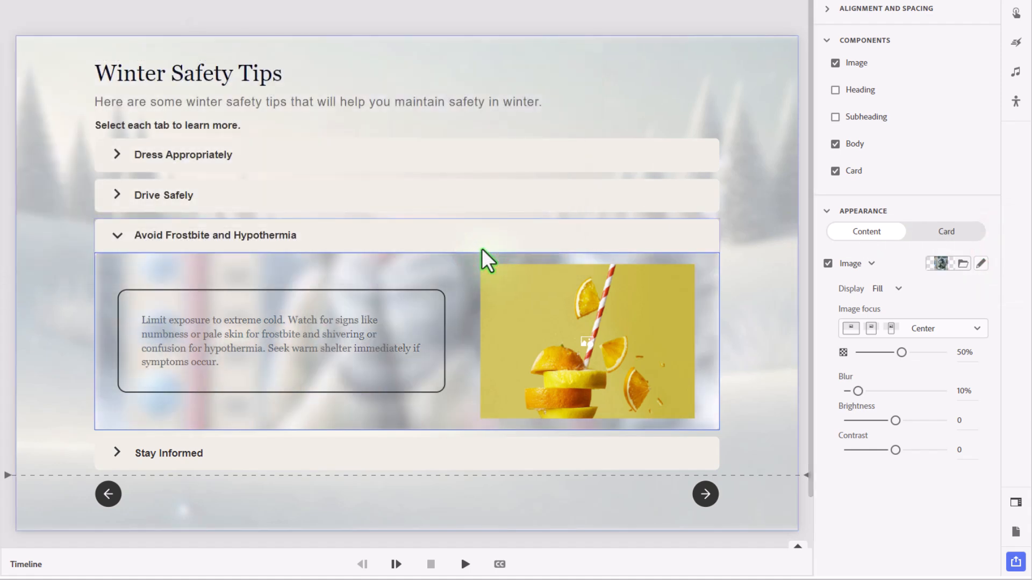
pyautogui.moveTo(699, 458)
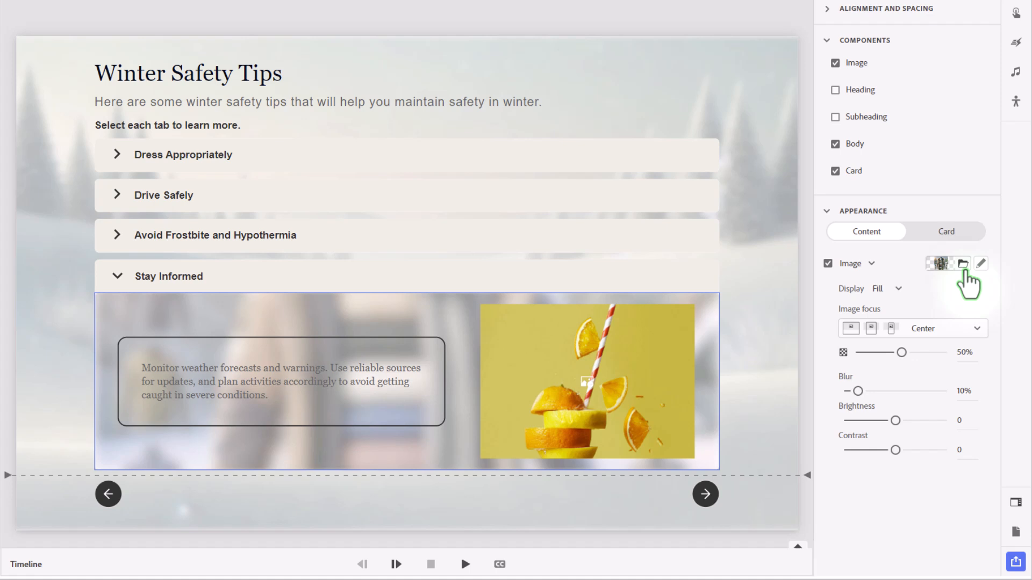
pyautogui.click(963, 264)
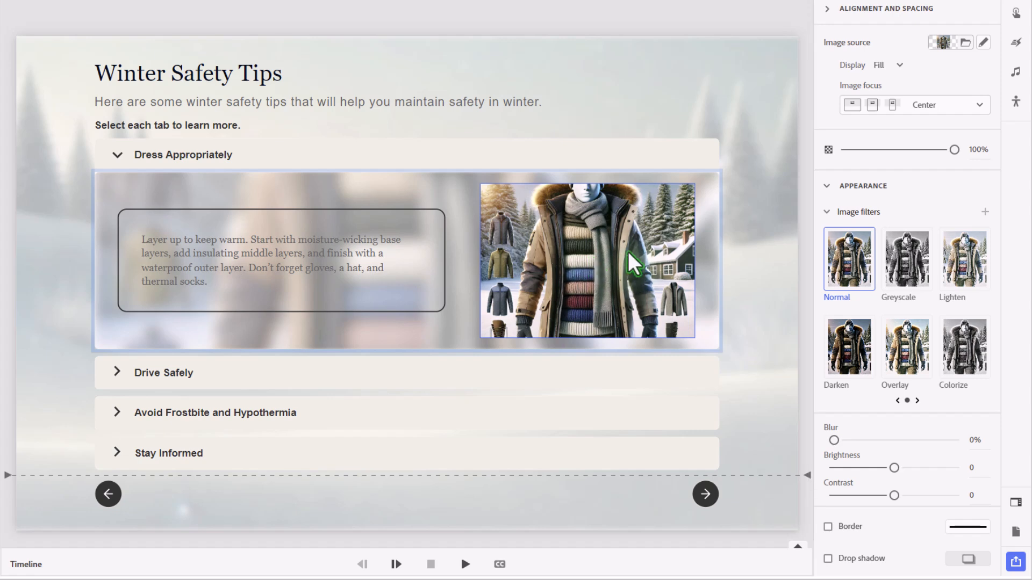
# Step: Crop the Dress Appropriately clothing photo to a tighter upper-body framing
pyautogui.click(984, 42)
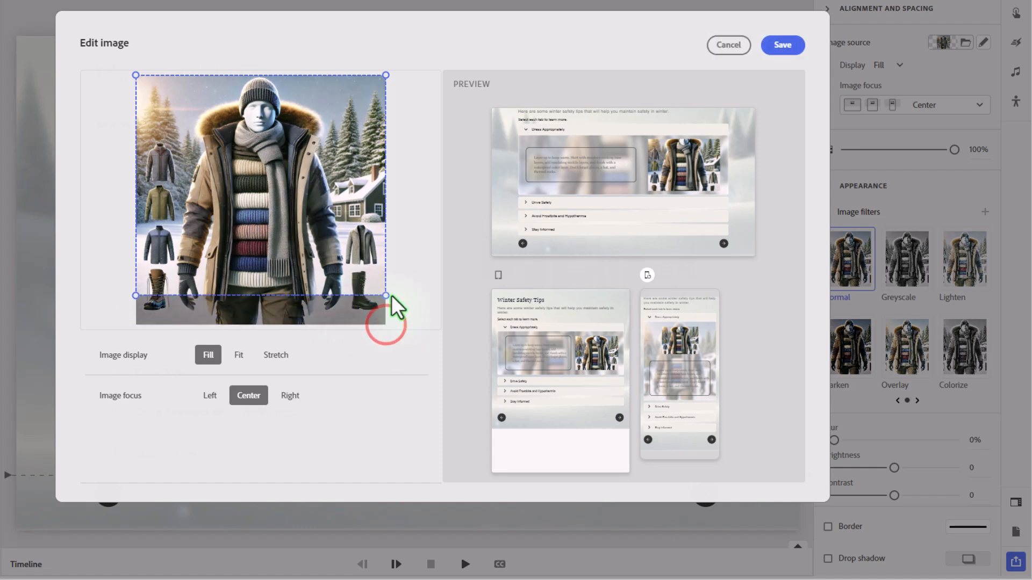
pyautogui.moveTo(386, 296); pyautogui.dragTo(386, 244)
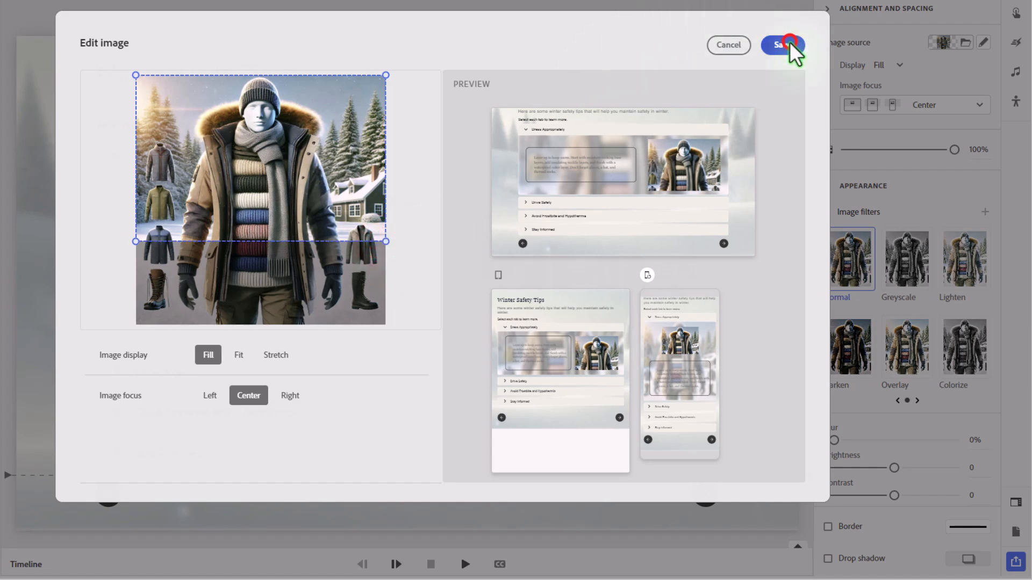
pyautogui.click(783, 46)
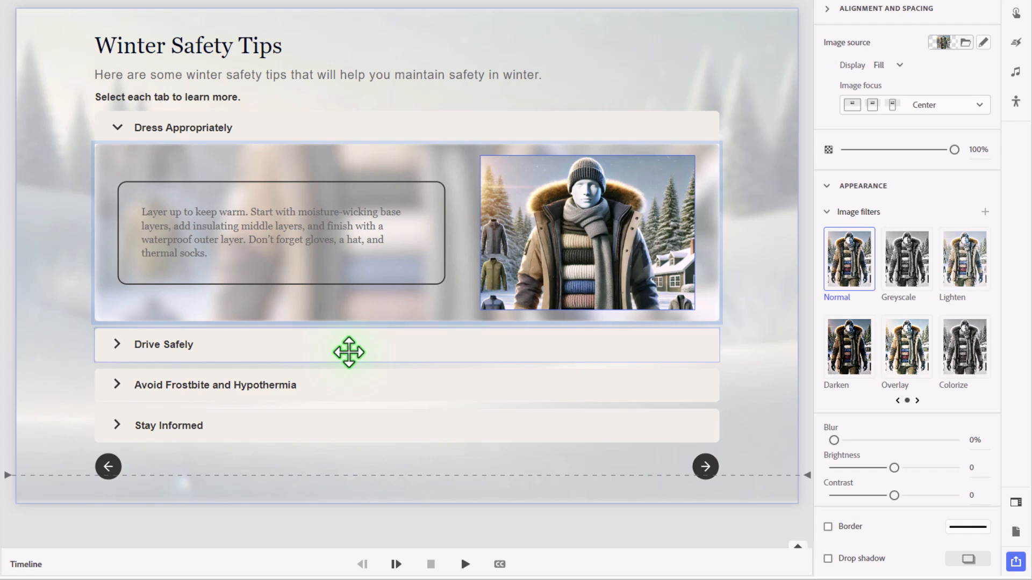
# Step: Swap the placeholder photos in Drive Safely, Avoid Frostbite and Hypothermia, and Stay Informed for winter topic photos
pyautogui.click(164, 344)
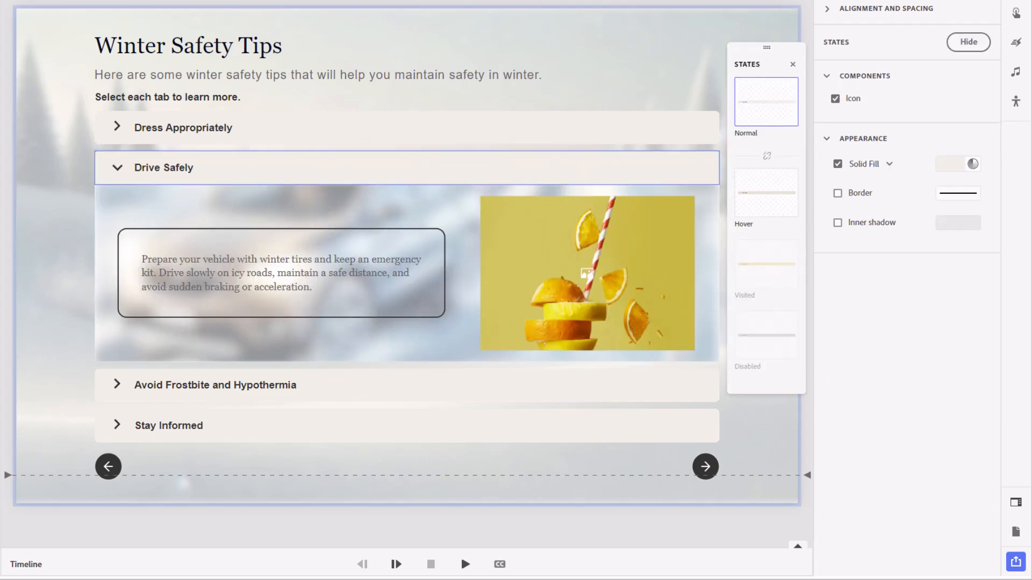
pyautogui.click(587, 273)
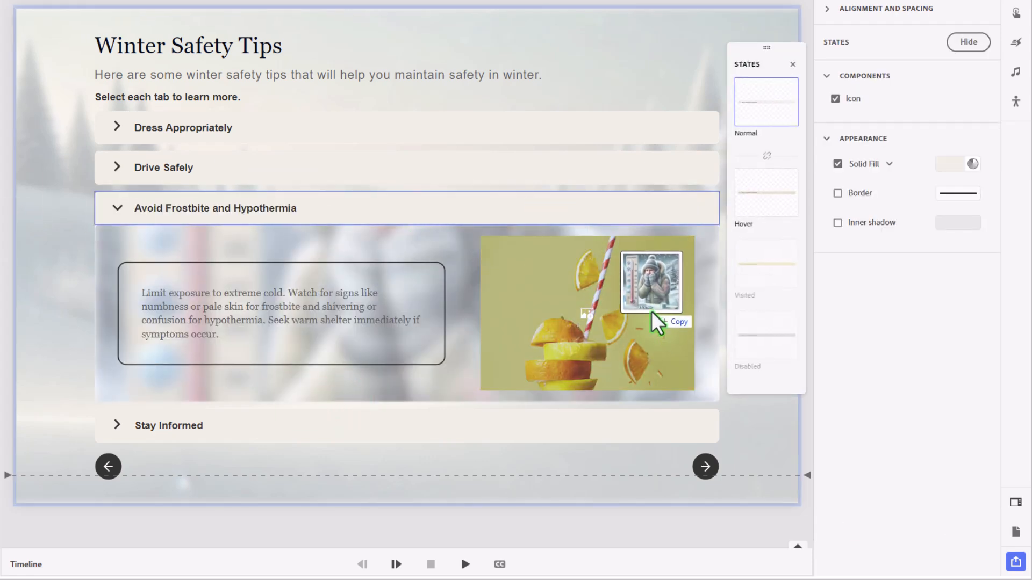
pyautogui.click(651, 281)
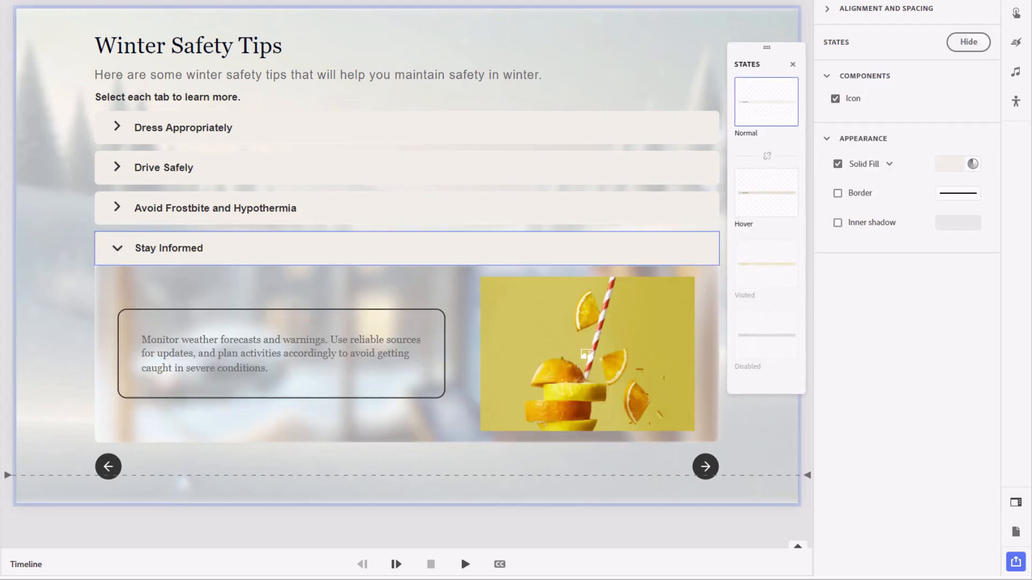
pyautogui.click(586, 356)
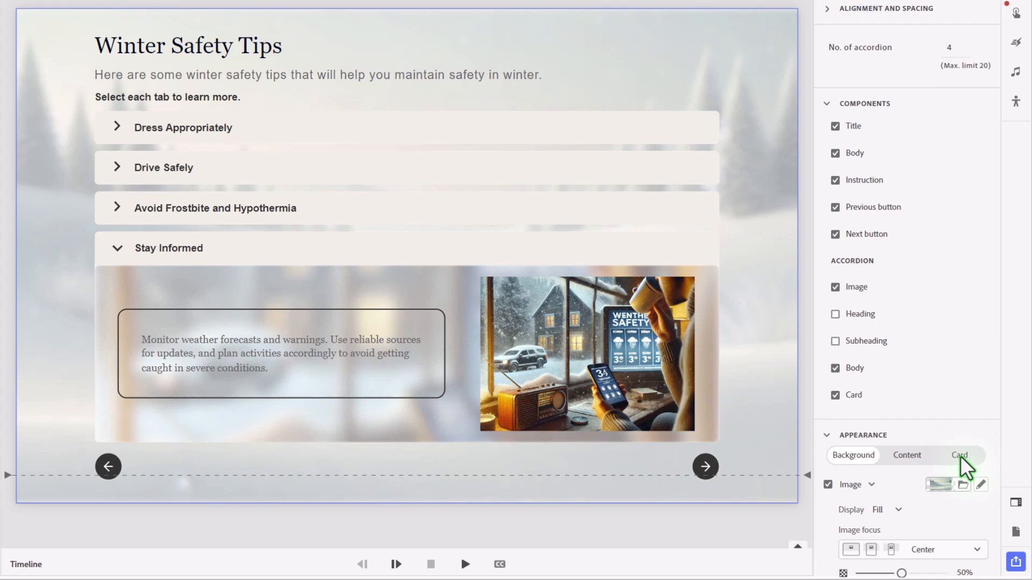
# Step: Give the selected section's text card a solid white fill with no border
pyautogui.click(957, 455)
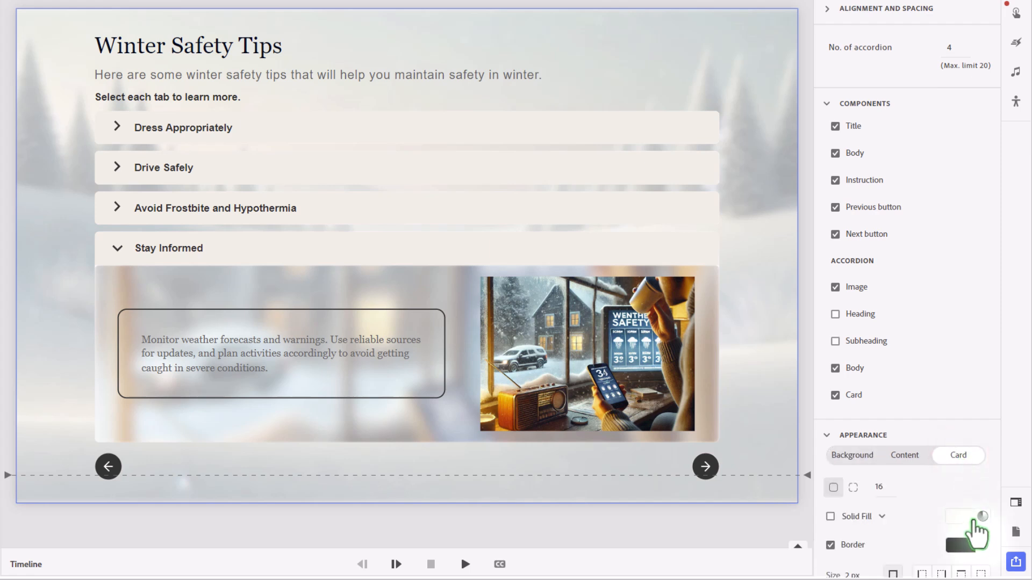
pyautogui.click(967, 518)
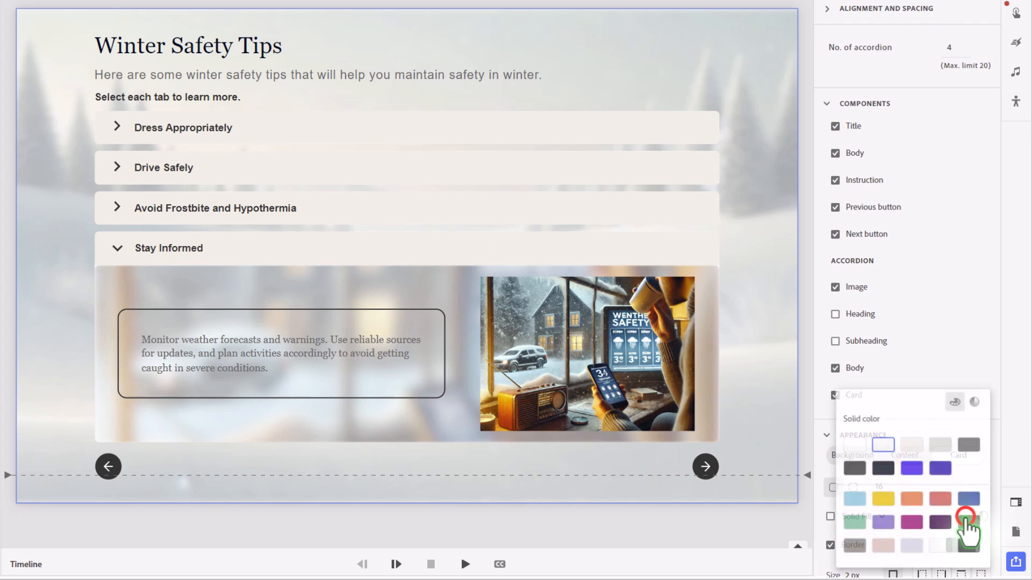
pyautogui.click(854, 444)
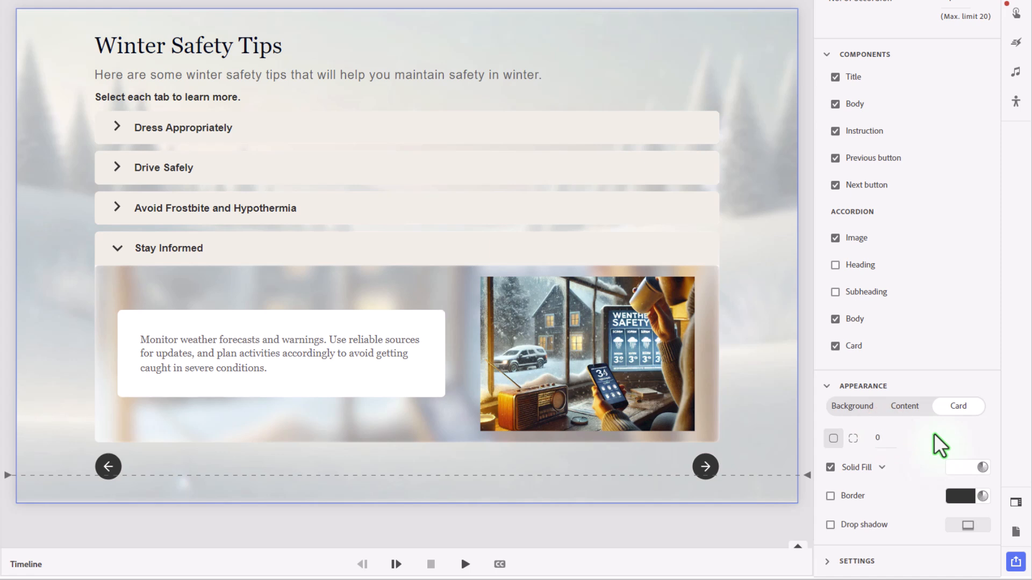
pyautogui.moveTo(885, 441)
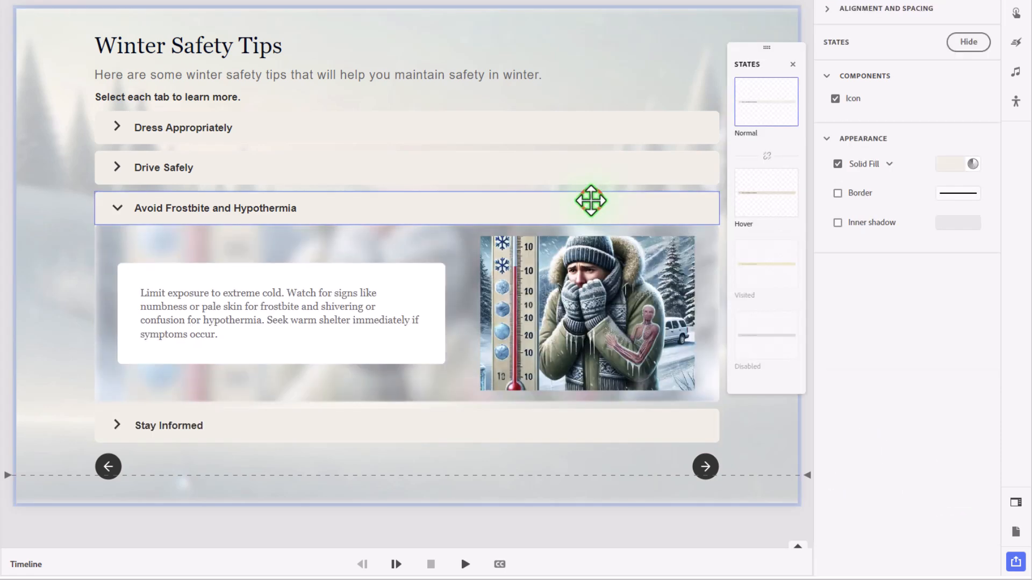
# Step: Apply the same white, borderless card style to the Dress Appropriately section's card
pyautogui.click(182, 127)
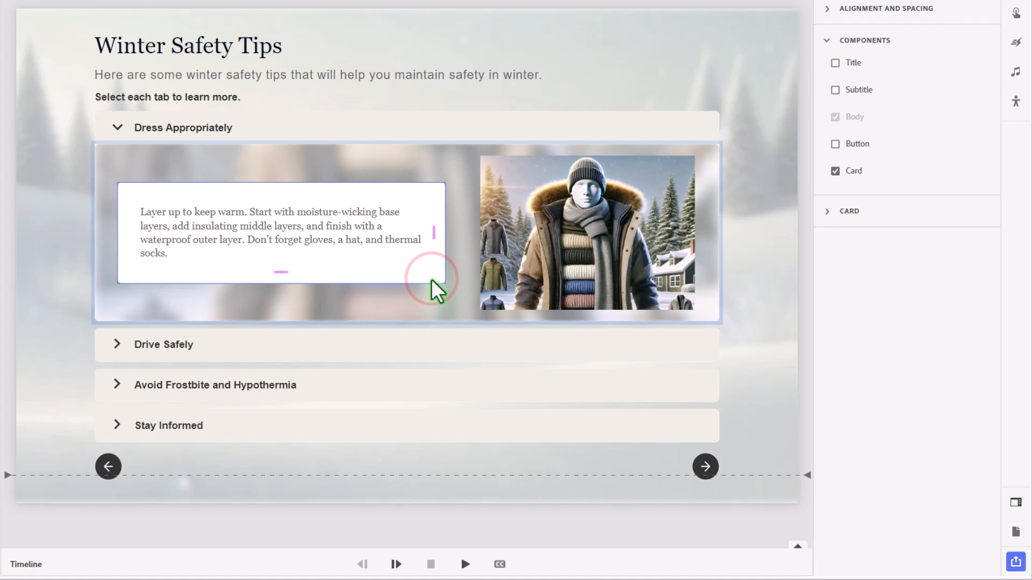
pyautogui.click(849, 212)
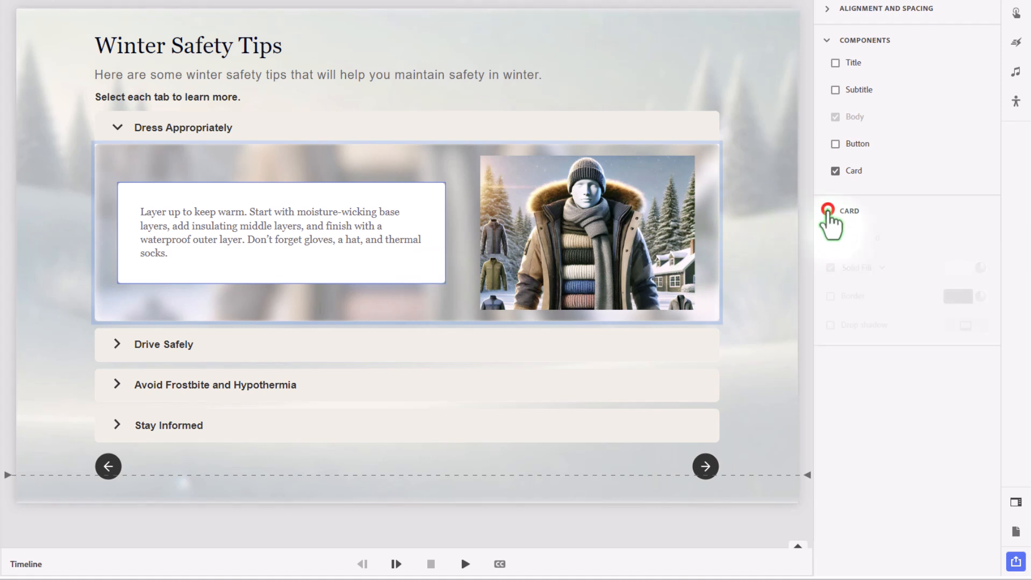
pyautogui.click(849, 210)
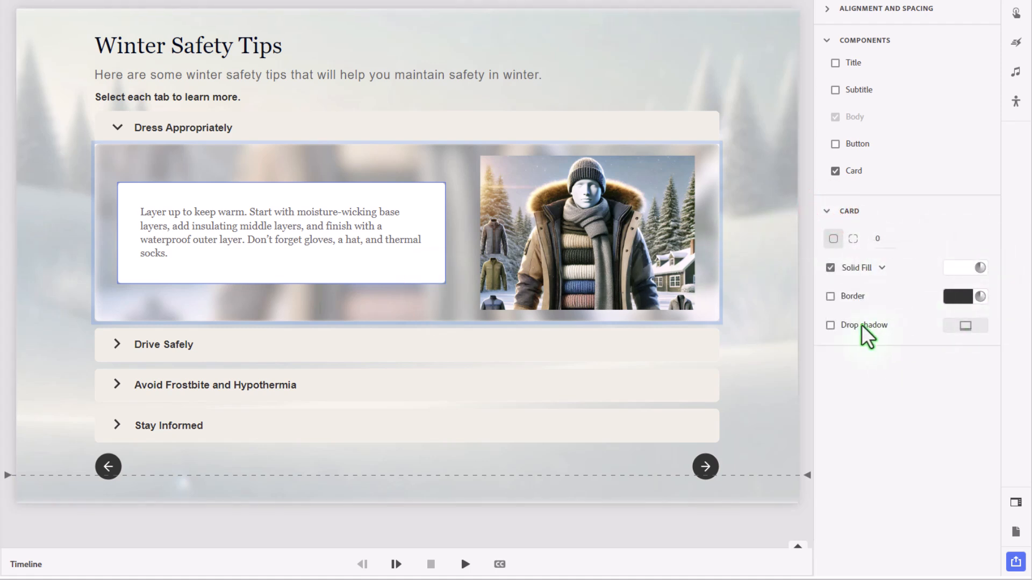
pyautogui.click(830, 325)
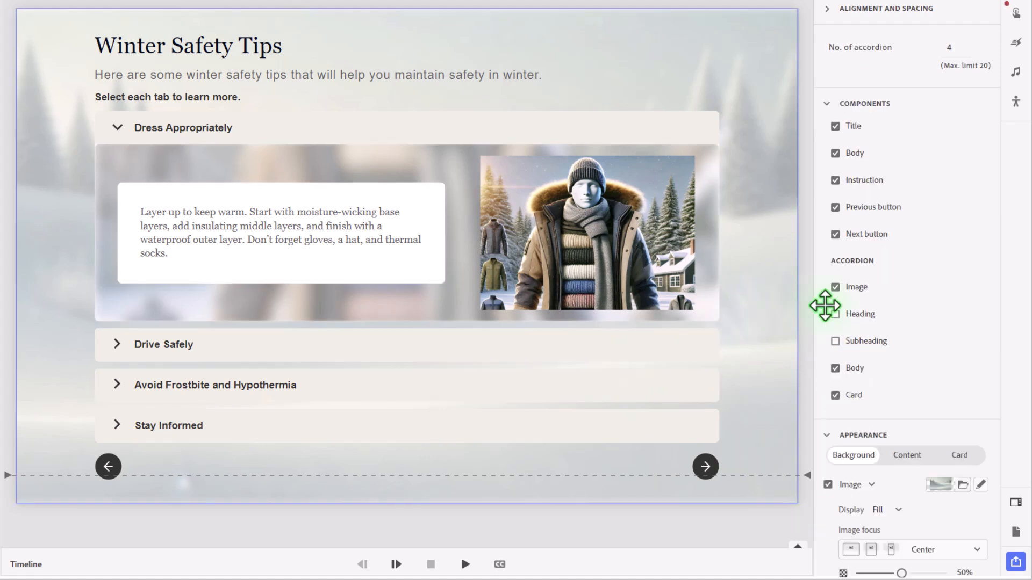
# Step: Turn off 'Move to next slide when the widget completes' in the widget Settings
pyautogui.scroll(-3)
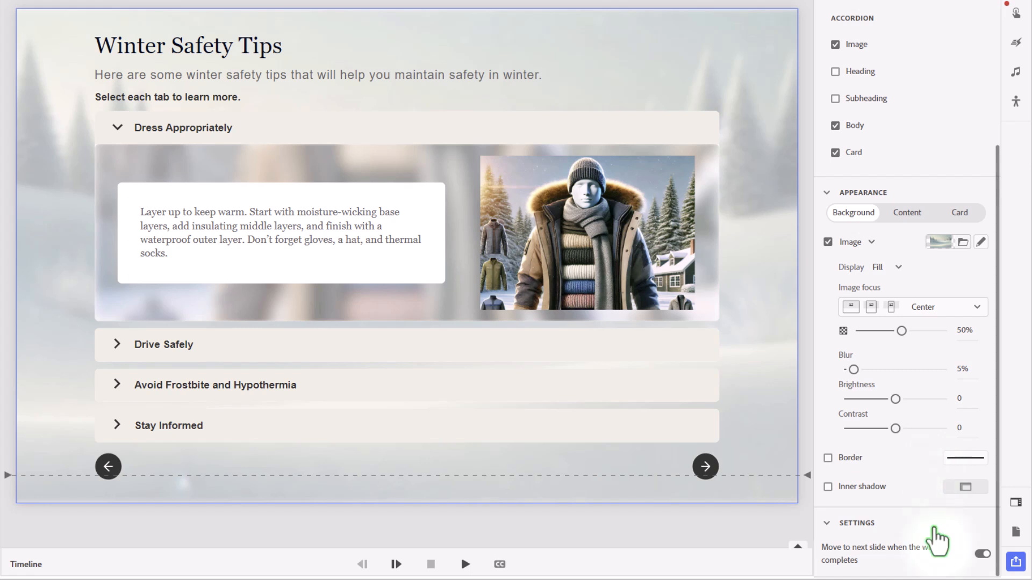
pyautogui.moveTo(863, 559)
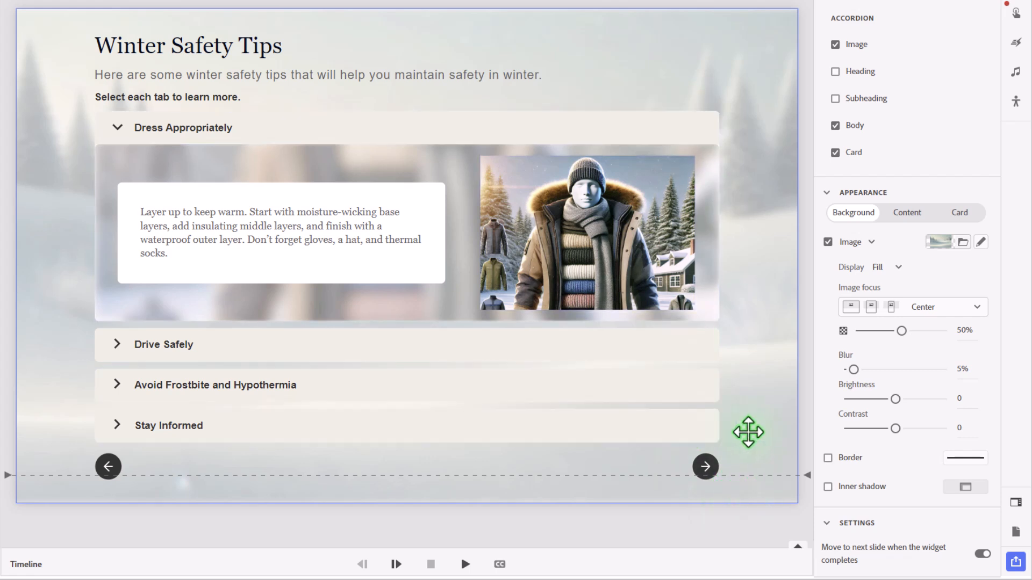
pyautogui.click(981, 553)
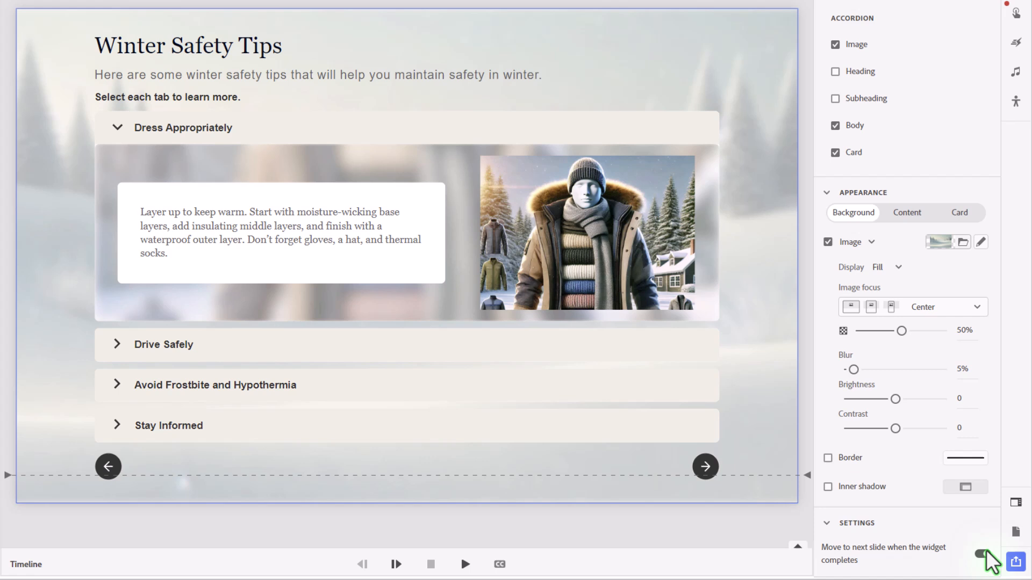
pyautogui.click(980, 553)
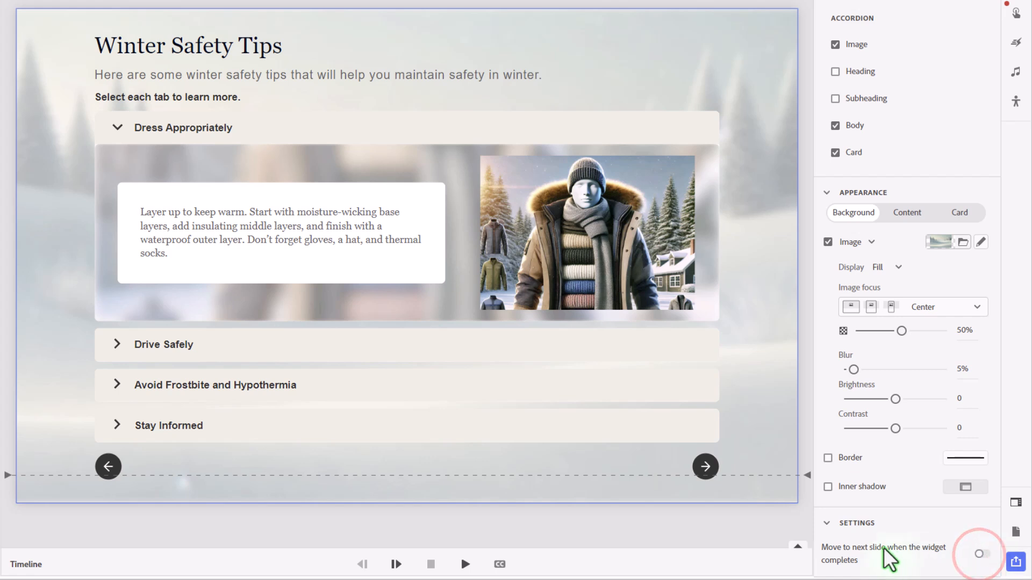
pyautogui.moveTo(705, 465)
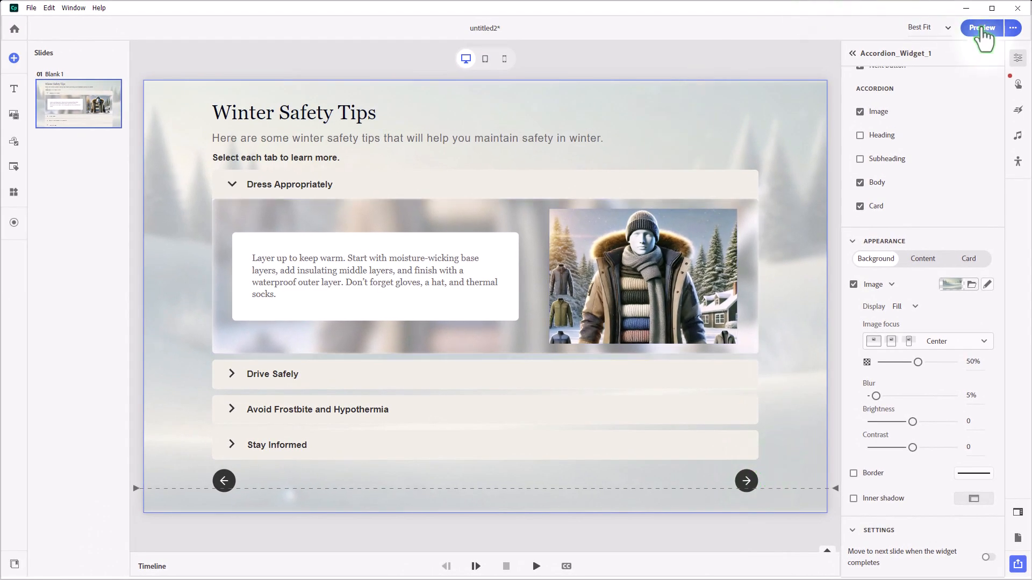
# Step: Preview the slide and expand the Dress Appropriately and Stay Informed accordion sections
pyautogui.click(982, 28)
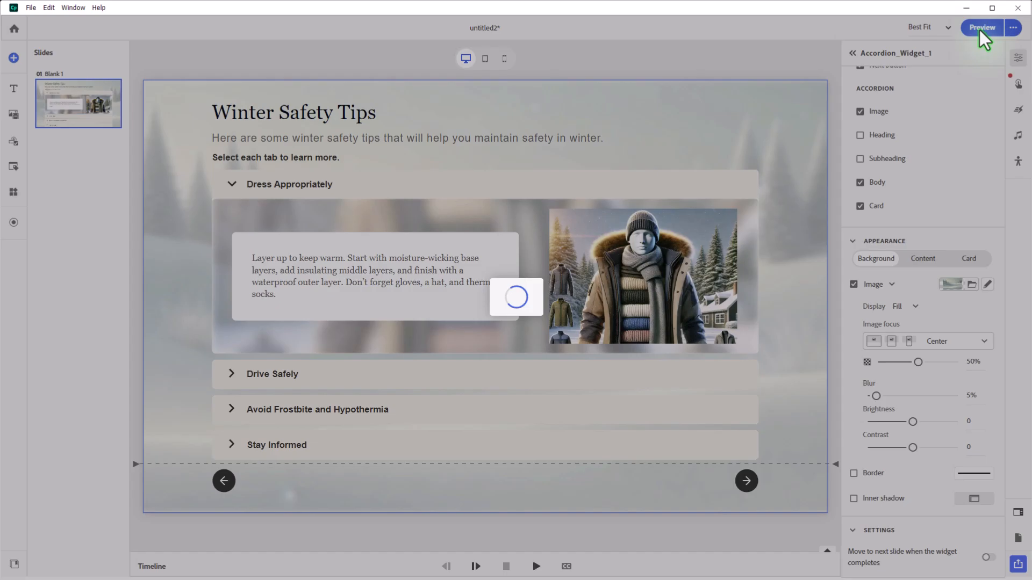
pyautogui.click(981, 27)
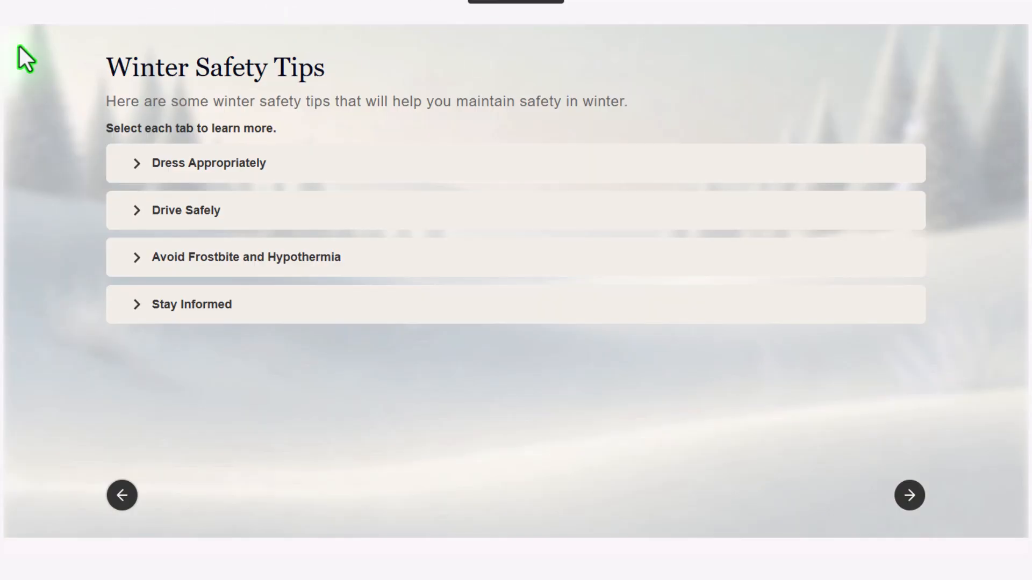
pyautogui.click(208, 162)
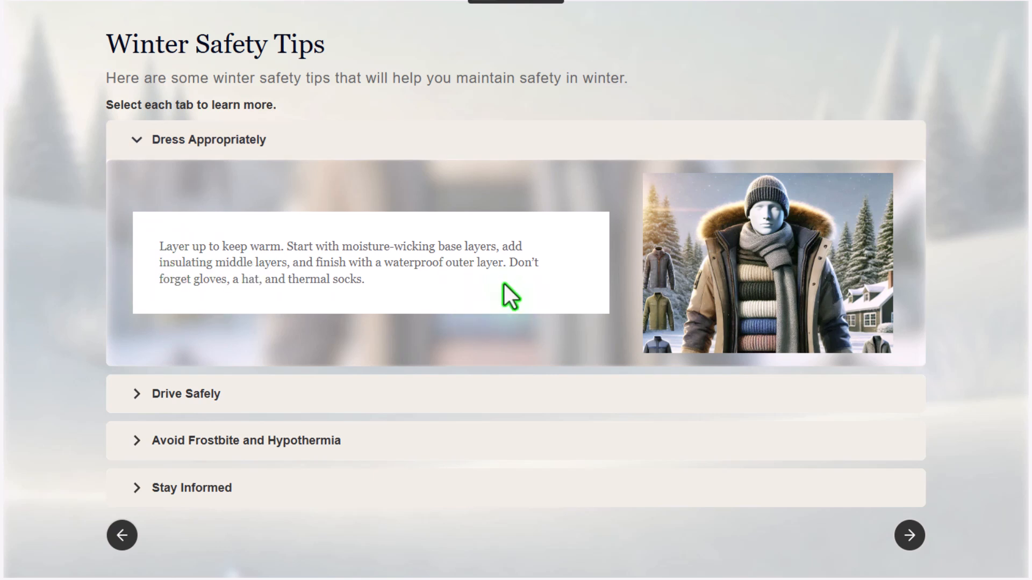
pyautogui.moveTo(858, 267)
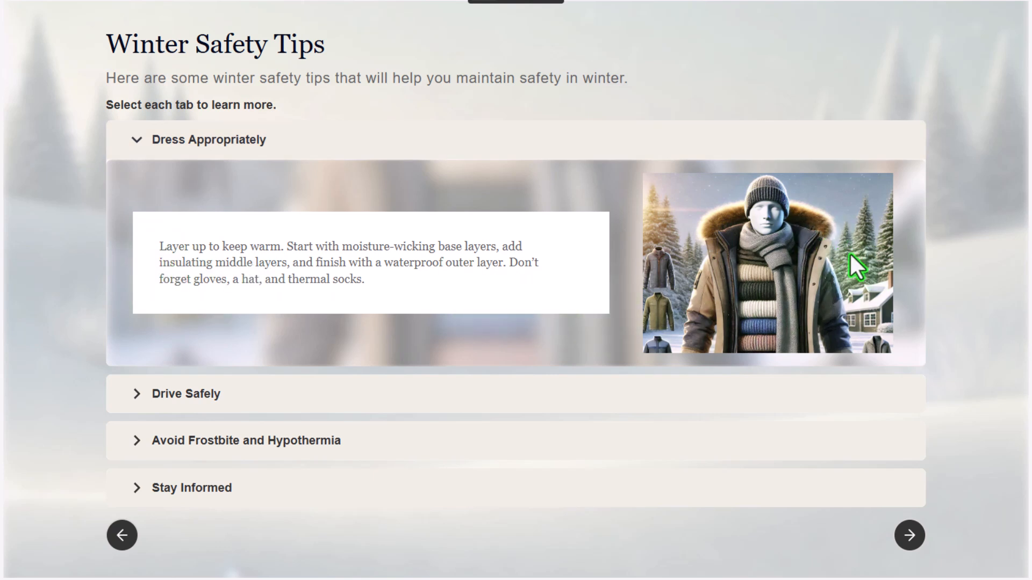
pyautogui.moveTo(717, 218)
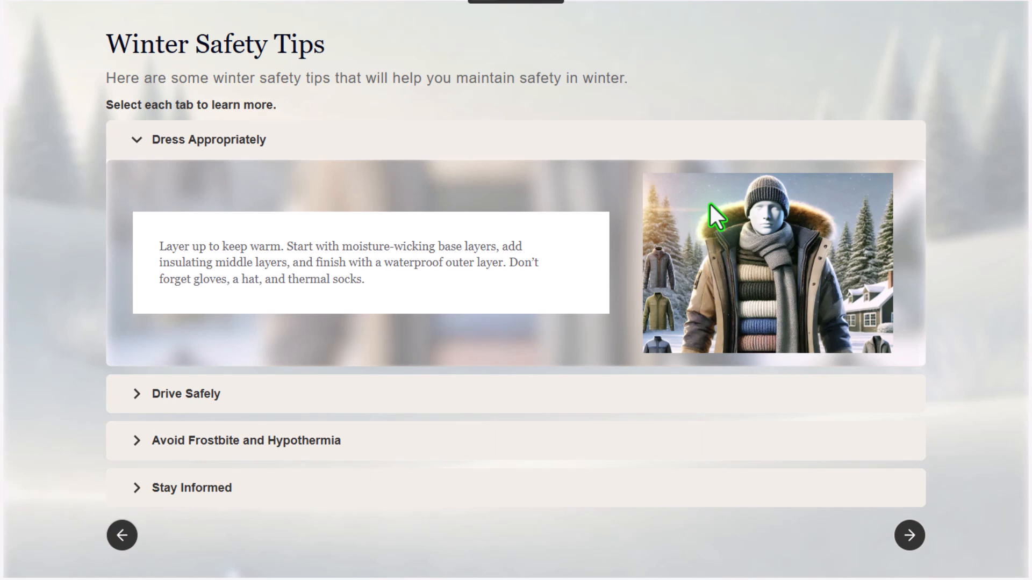
pyautogui.click(186, 393)
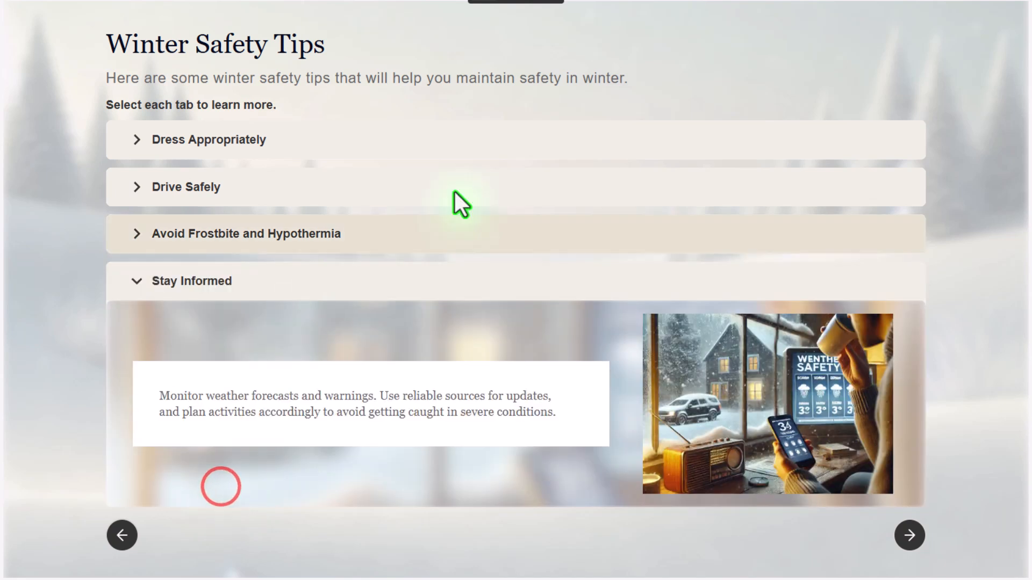
pyautogui.moveTo(582, 140)
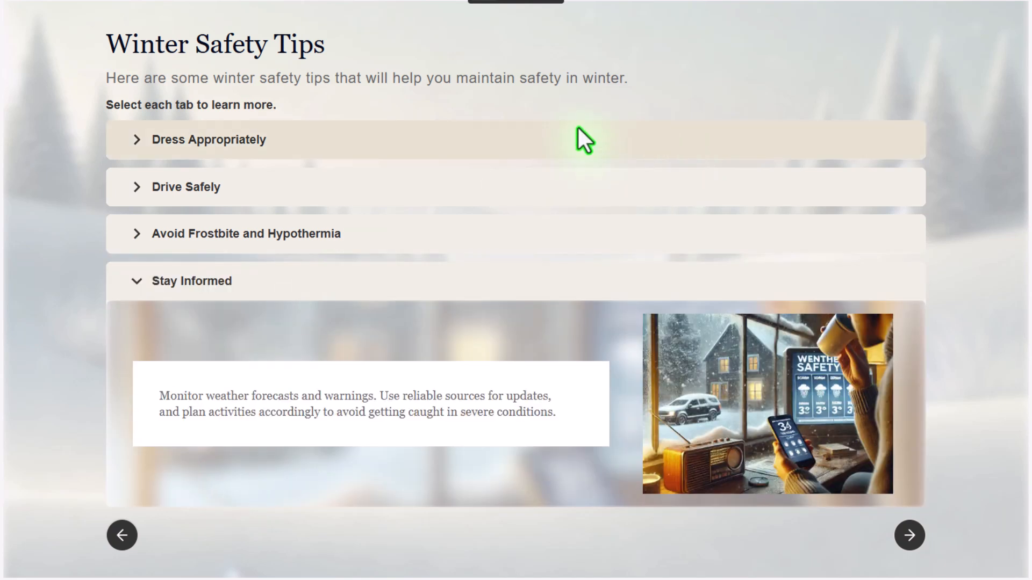